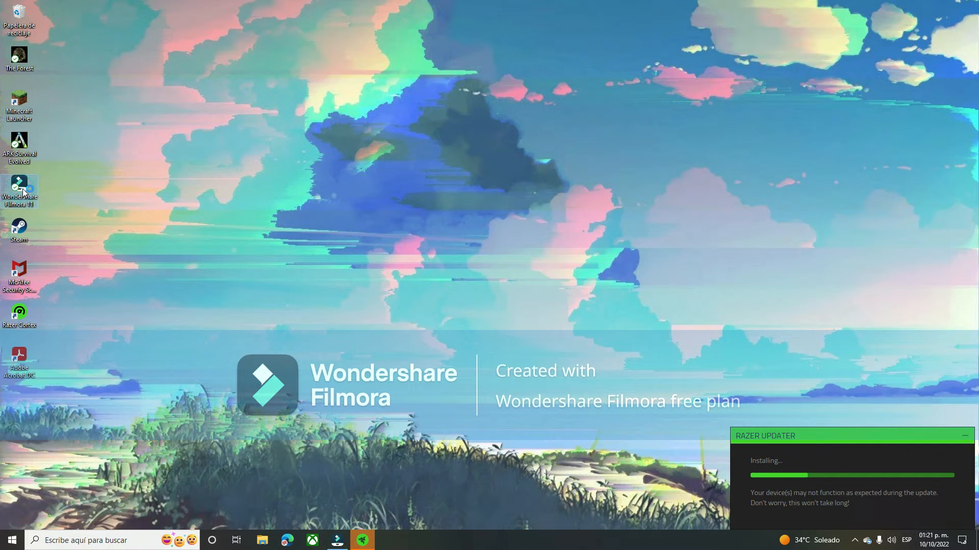
Launch Wondershare Filmora 11 and start a new, empty untitled project
double_click(20, 190)
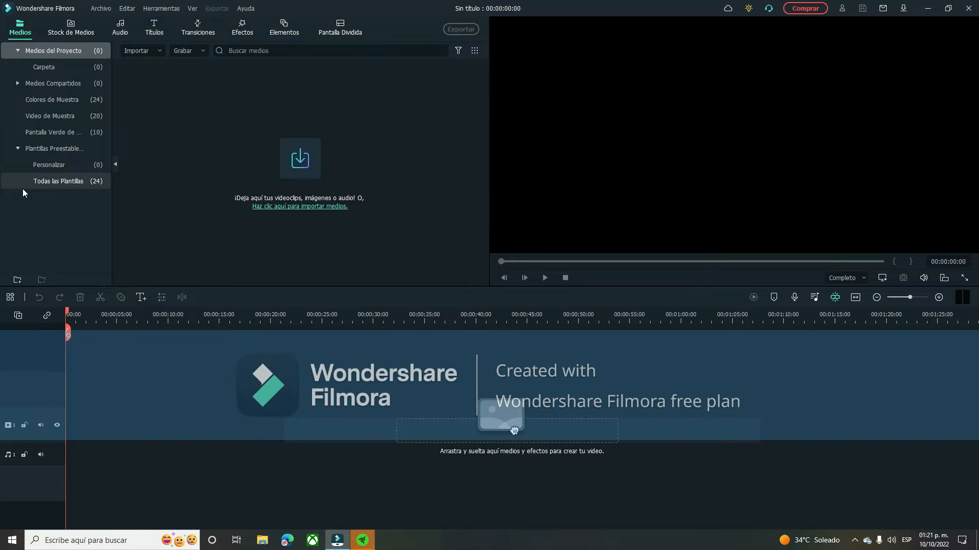
left_click(183, 50)
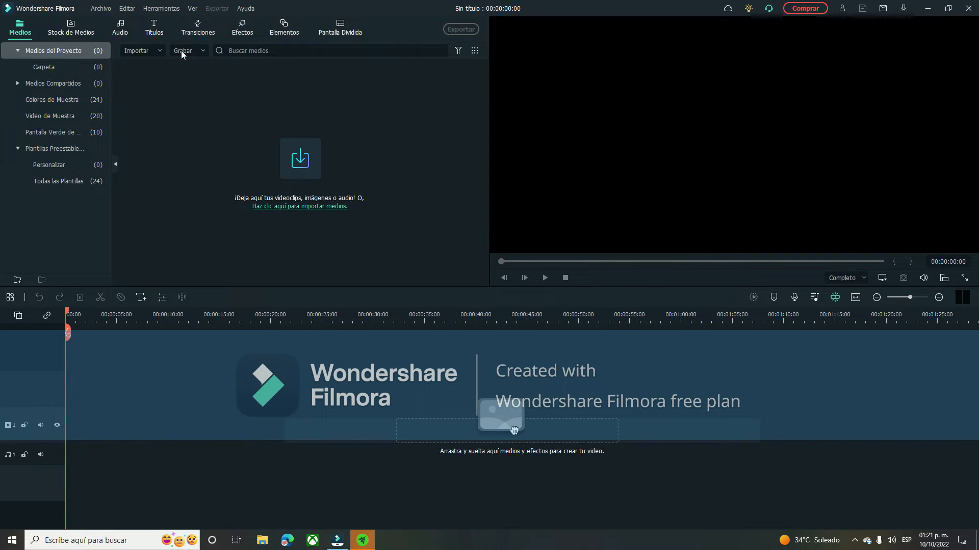
mouse_move(389, 275)
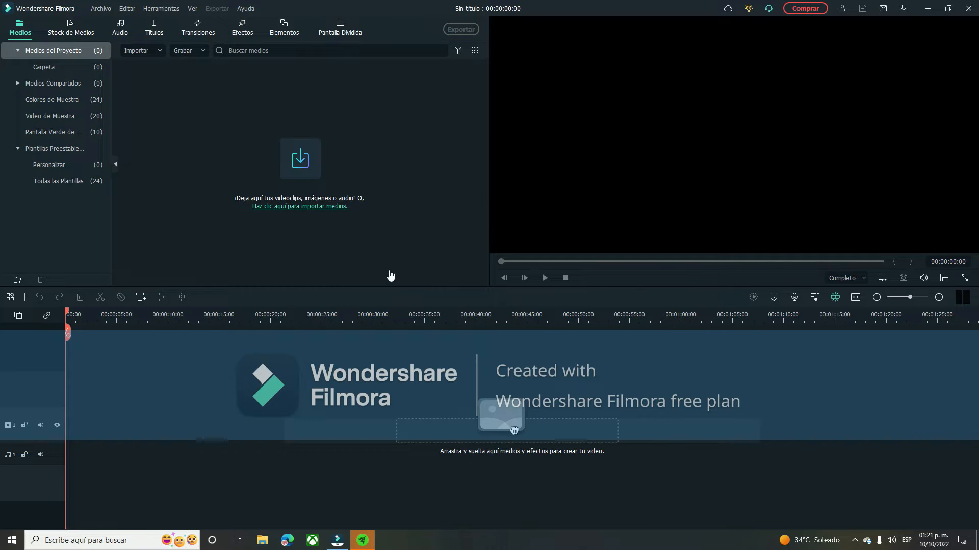
mouse_move(391, 254)
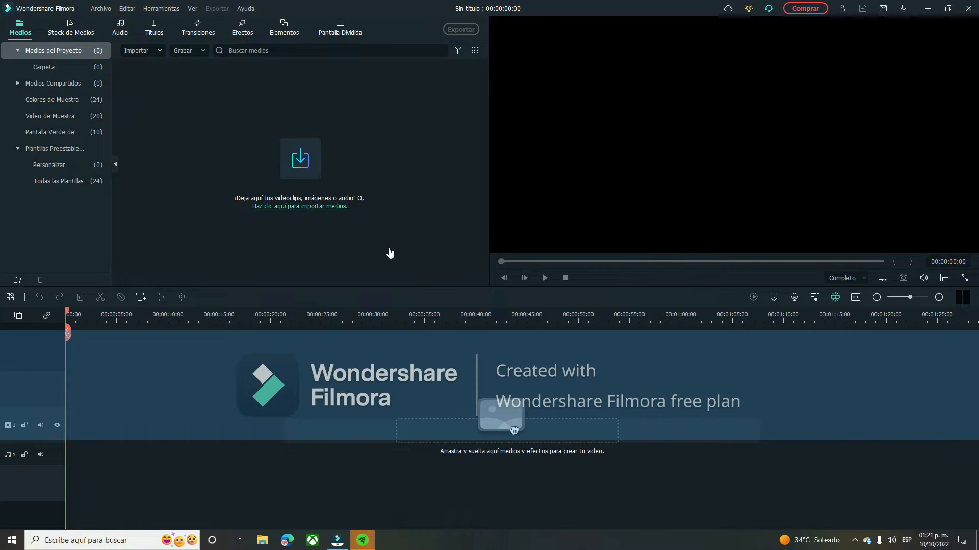
mouse_move(428, 117)
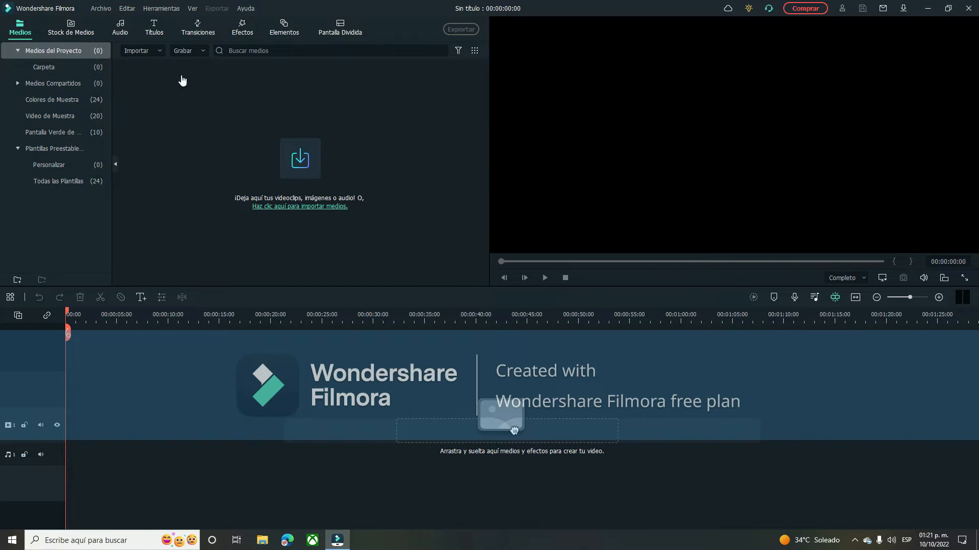
mouse_move(183, 62)
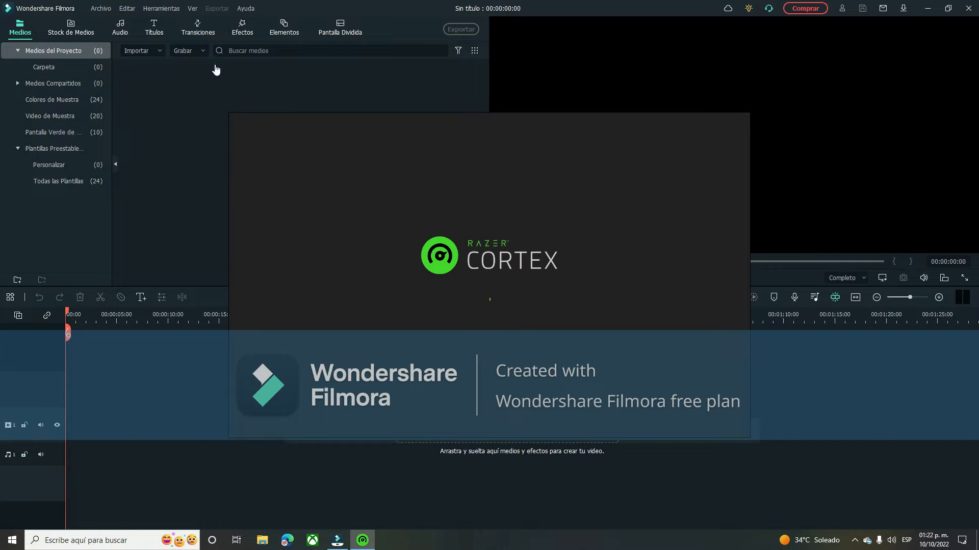
left_click(362, 540)
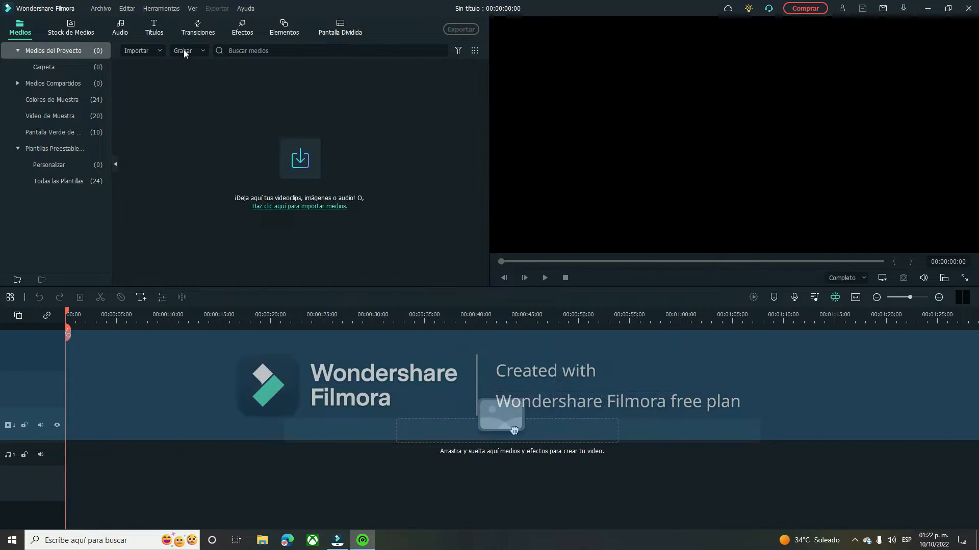
left_click(184, 51)
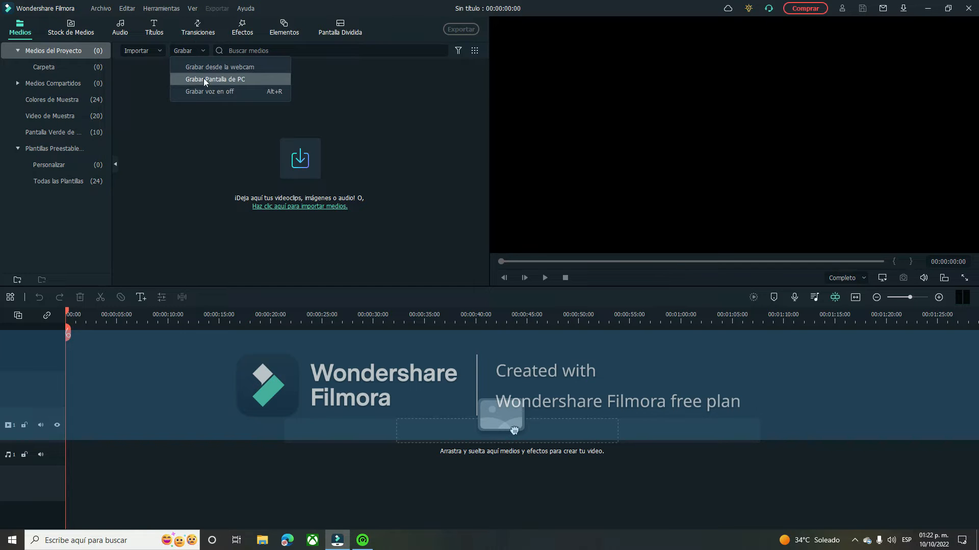
left_click(213, 79)
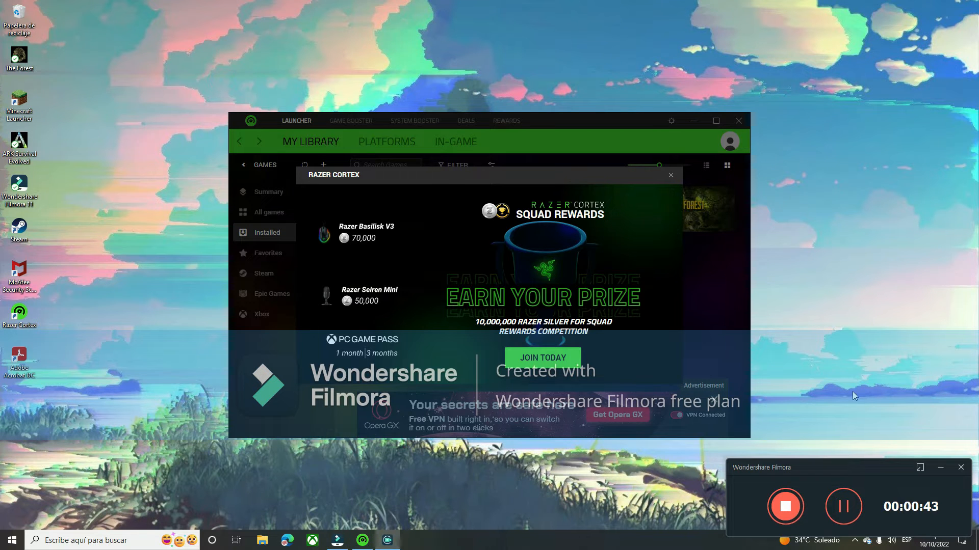
mouse_move(757, 361)
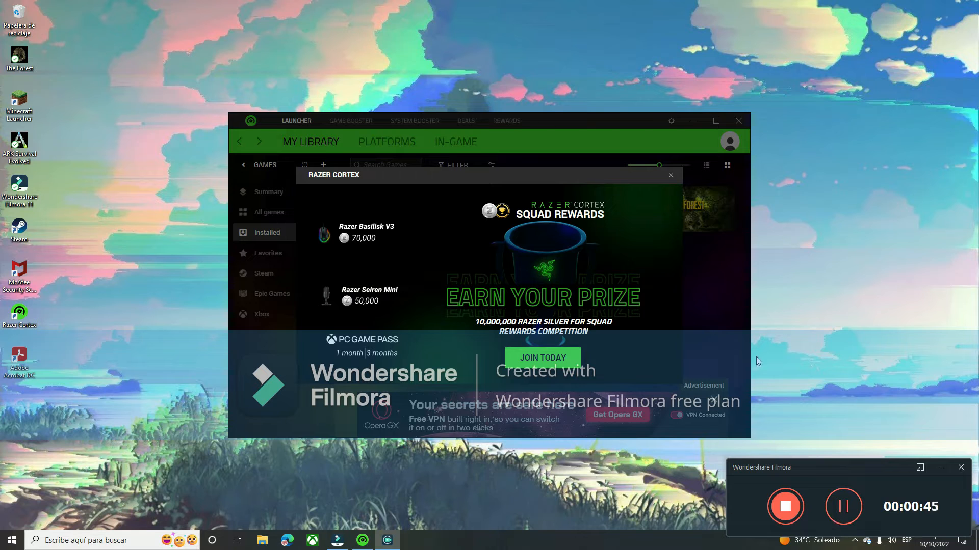
mouse_move(620, 304)
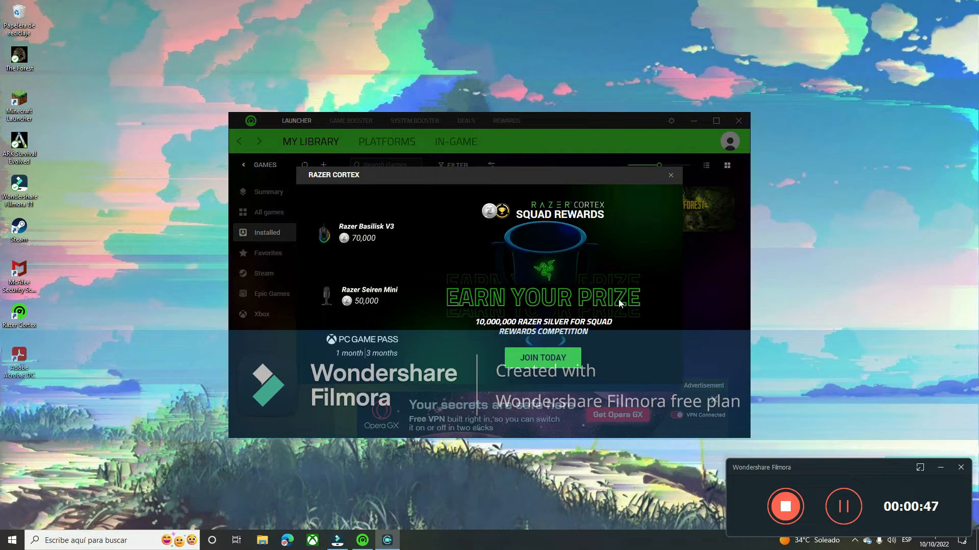
mouse_move(512, 237)
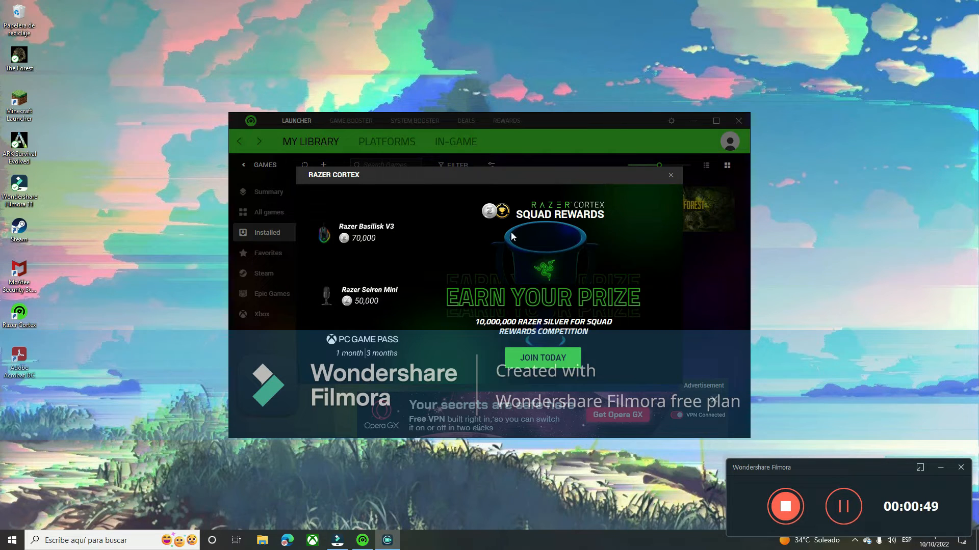
mouse_move(636, 194)
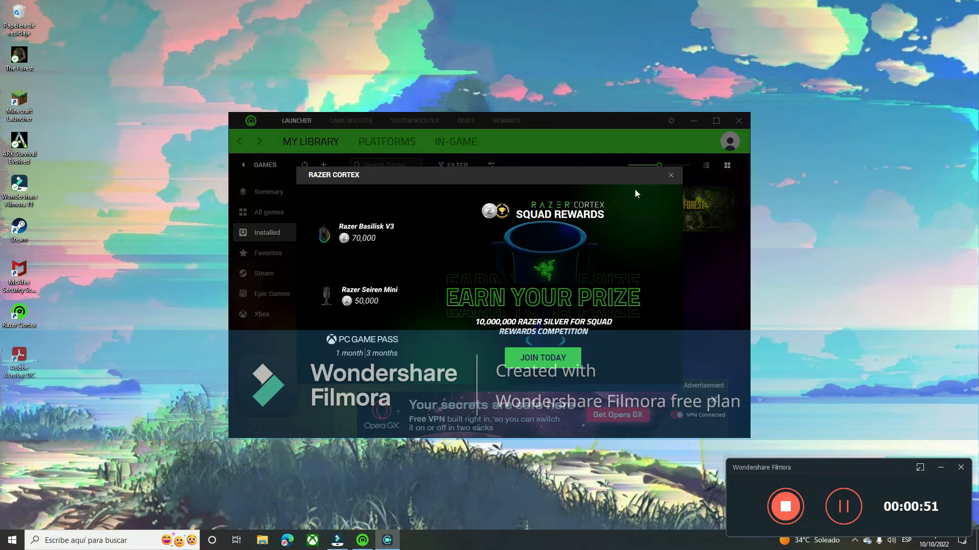
mouse_move(553, 201)
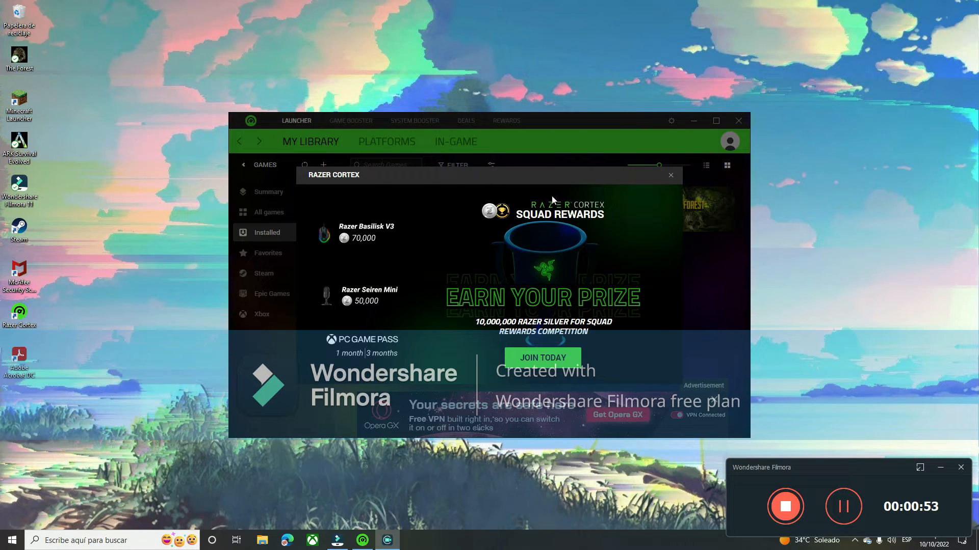
mouse_move(447, 240)
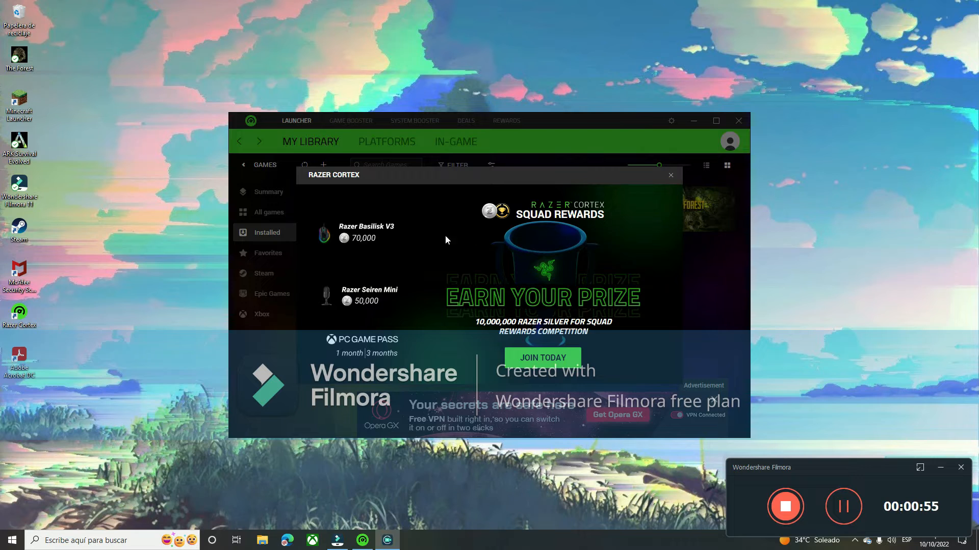
mouse_move(440, 356)
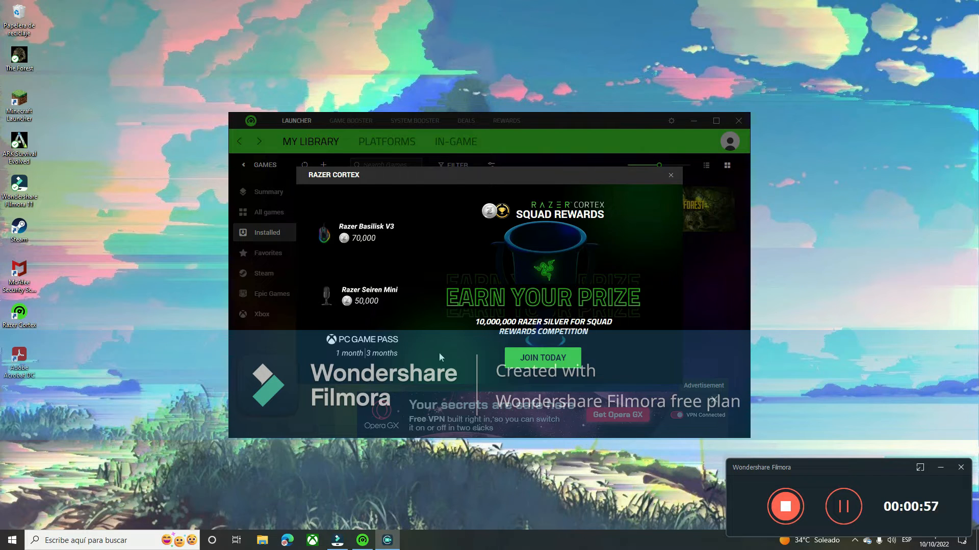
mouse_move(368, 262)
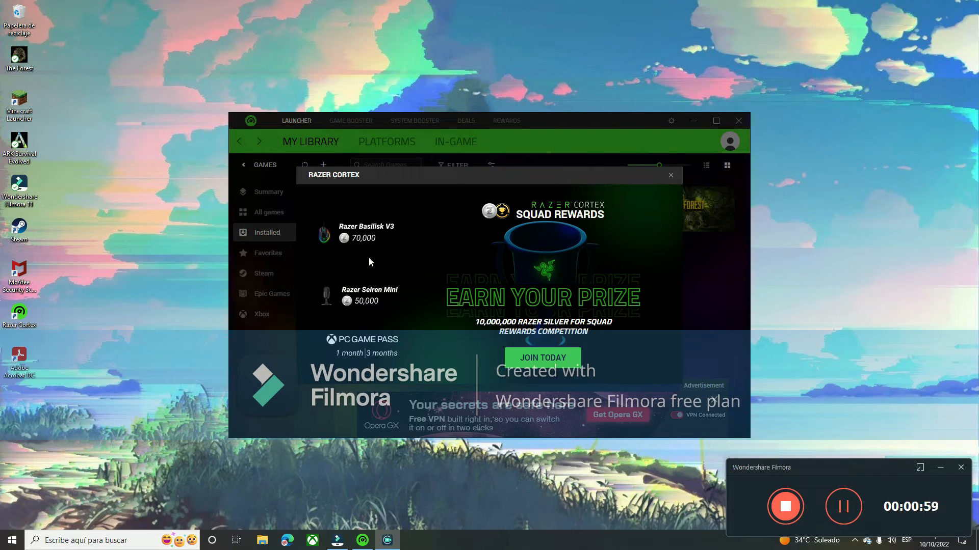
mouse_move(470, 428)
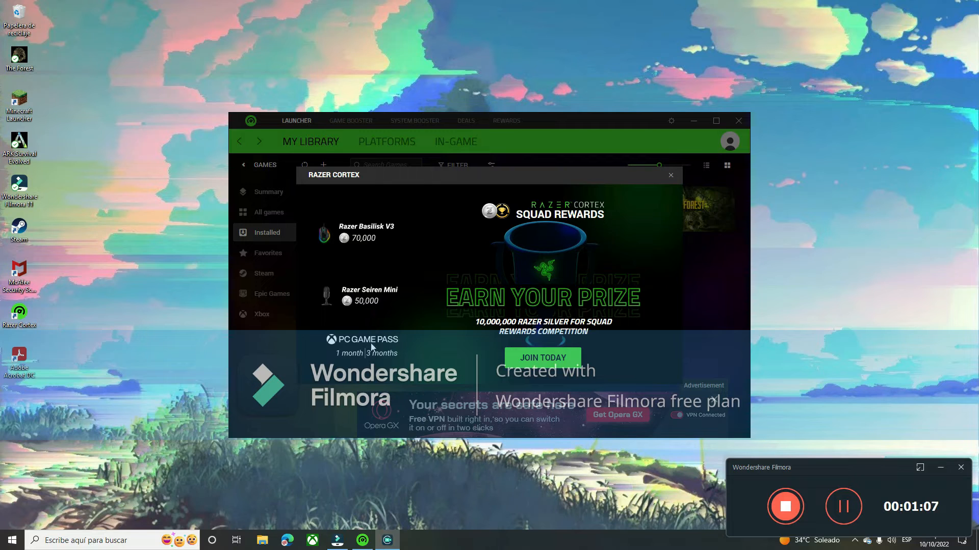
mouse_move(451, 136)
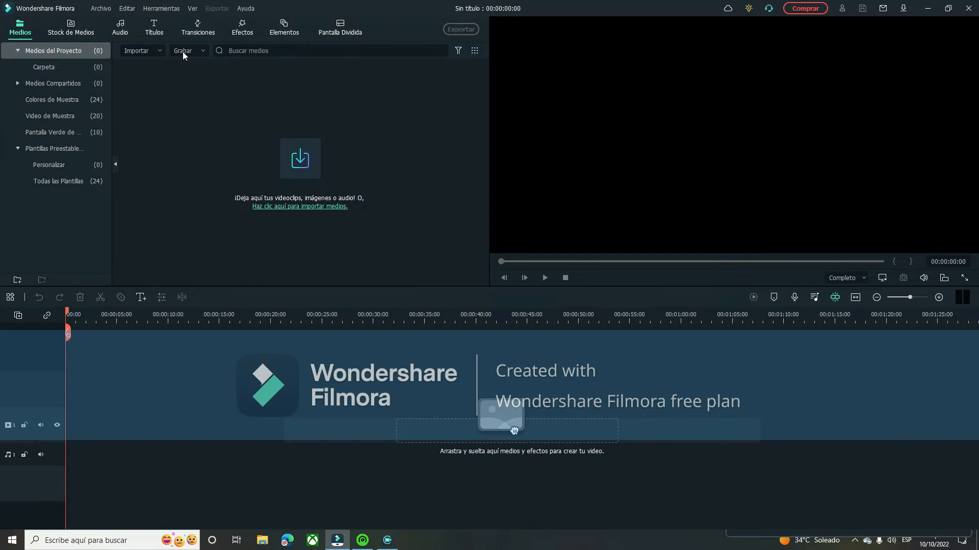
left_click(183, 50)
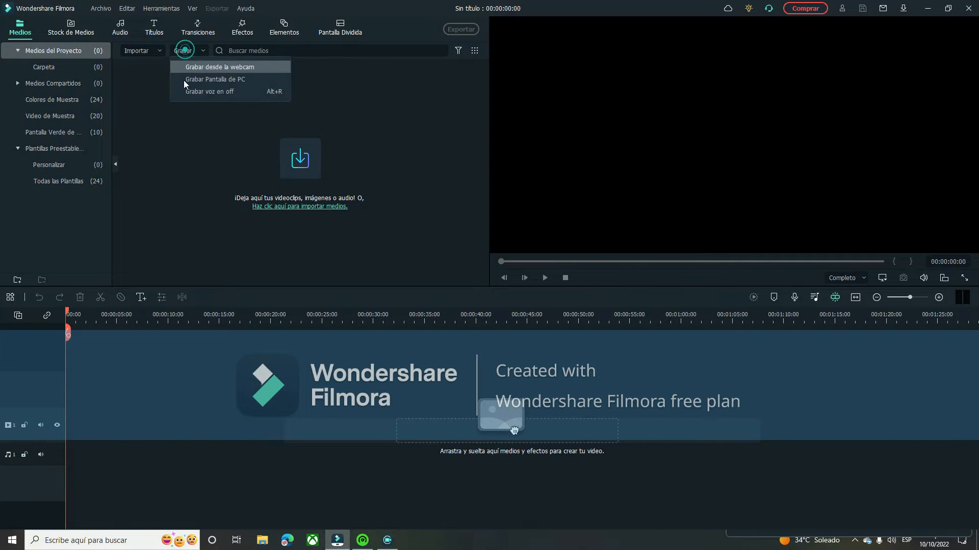
left_click(215, 80)
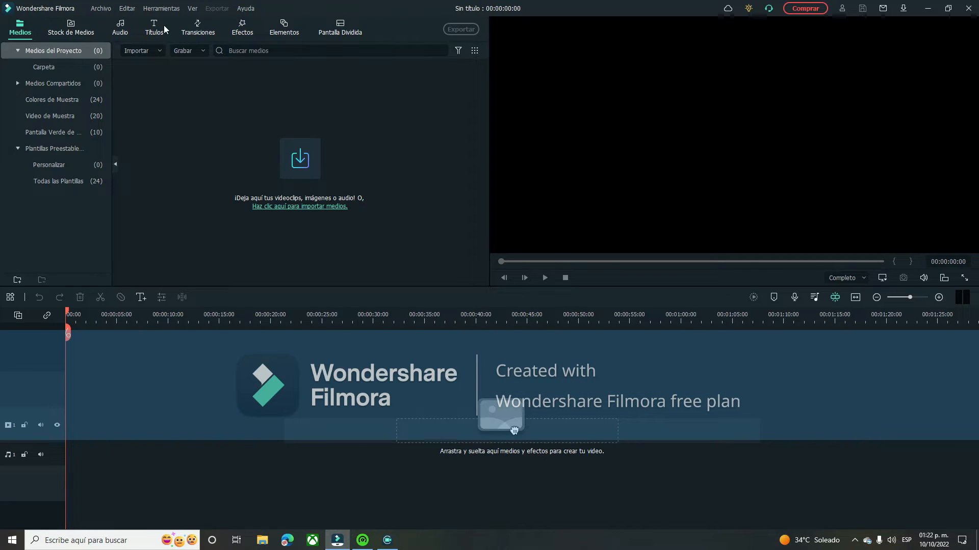
mouse_move(133, 86)
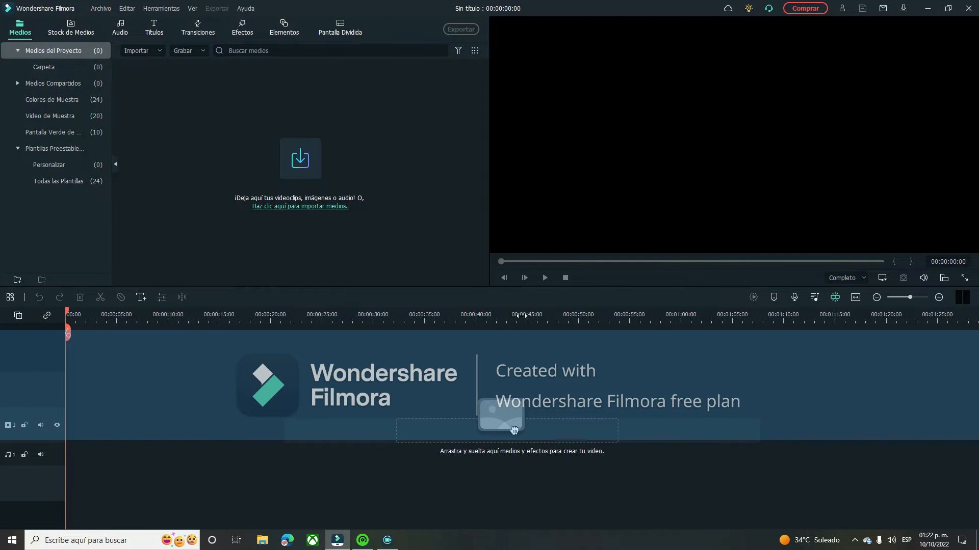
left_click(183, 50)
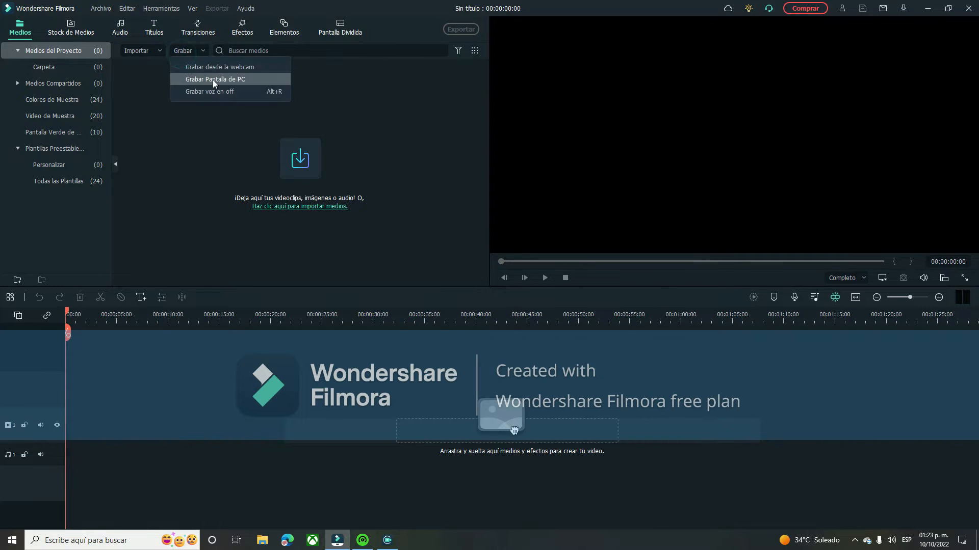
left_click(215, 80)
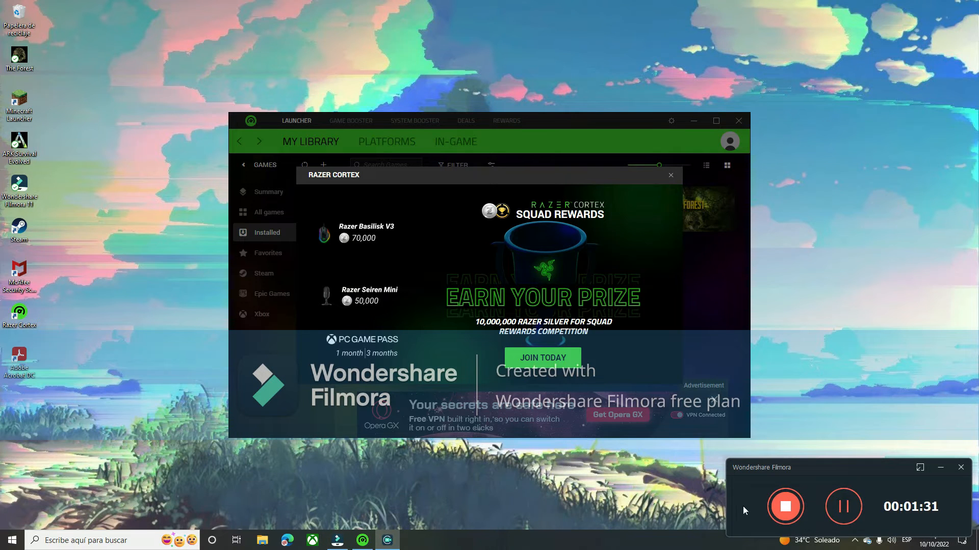
mouse_move(481, 548)
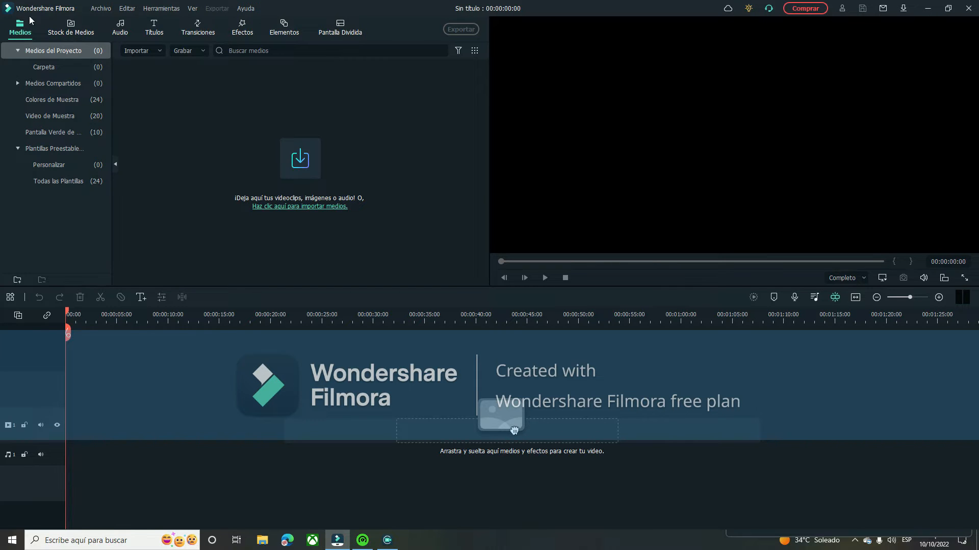
mouse_move(156, 55)
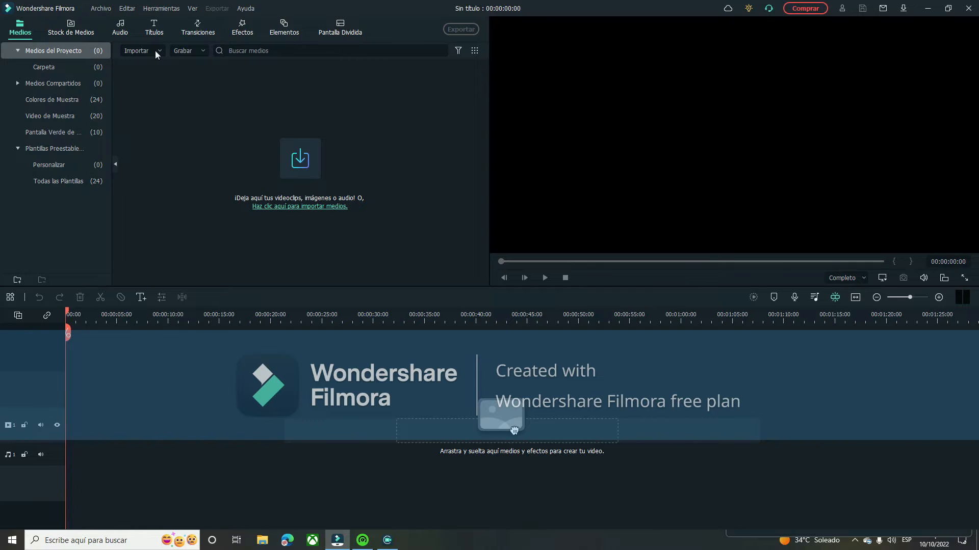
mouse_move(130, 65)
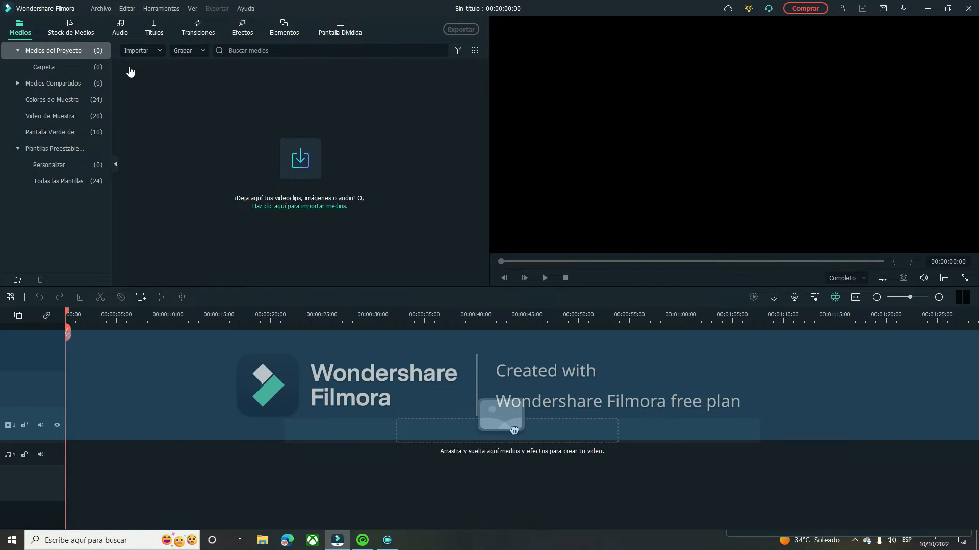
left_click(299, 206)
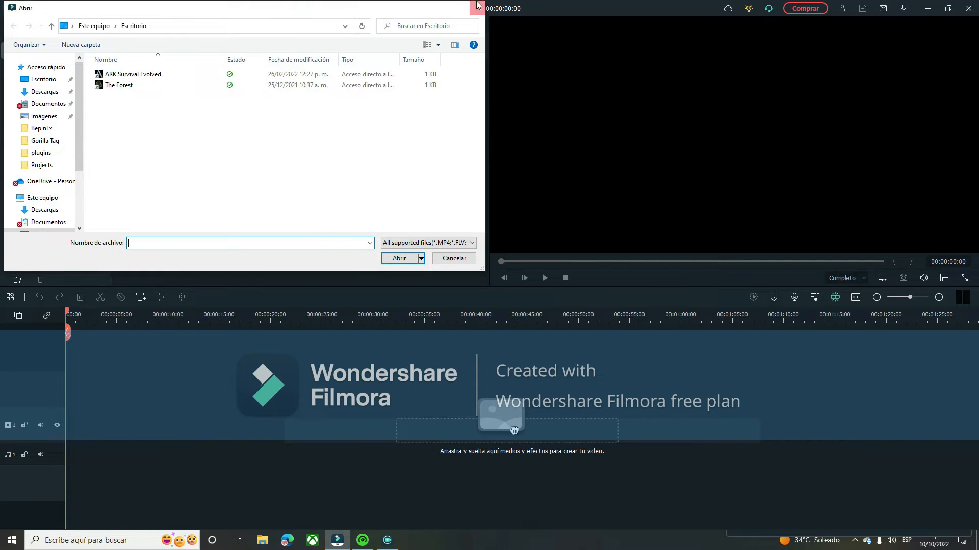
left_click(453, 258)
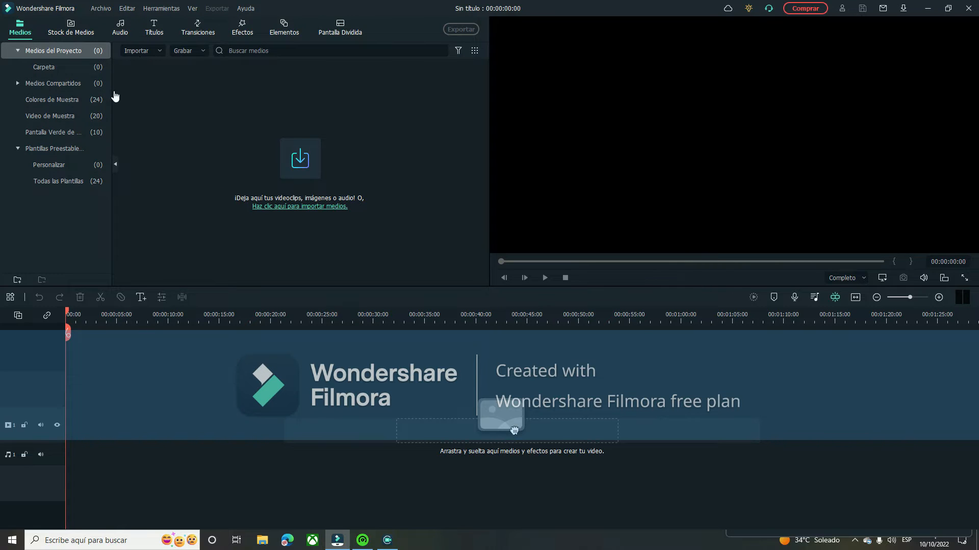
mouse_move(71, 387)
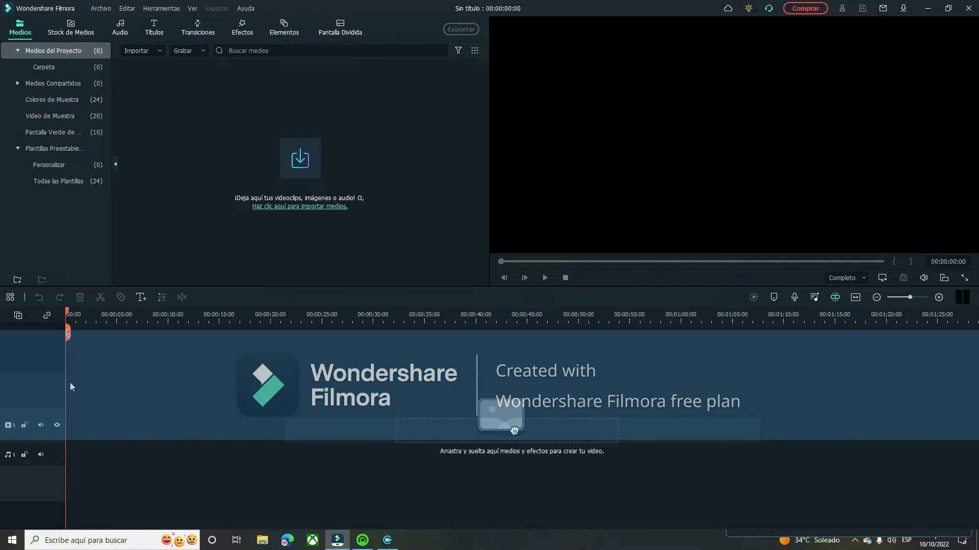
mouse_move(62, 390)
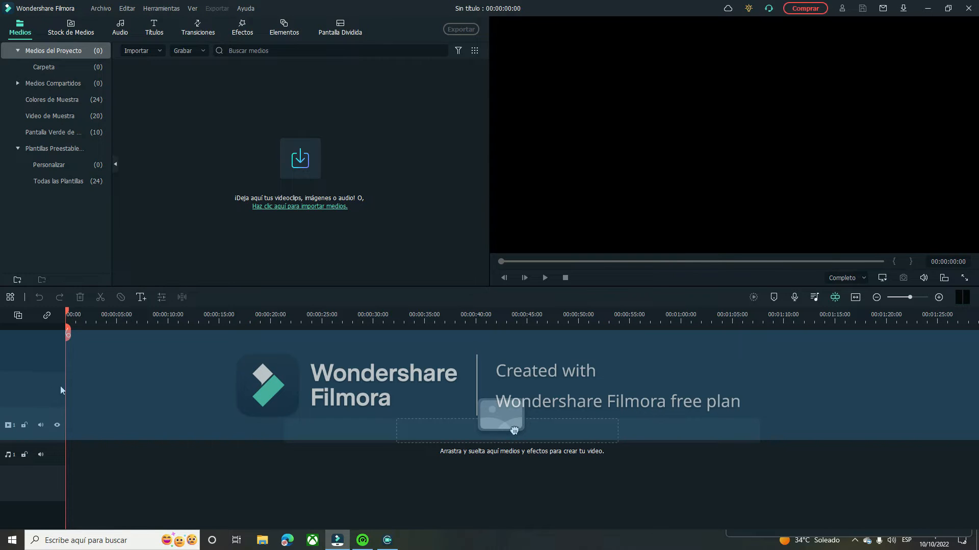
mouse_move(3, 365)
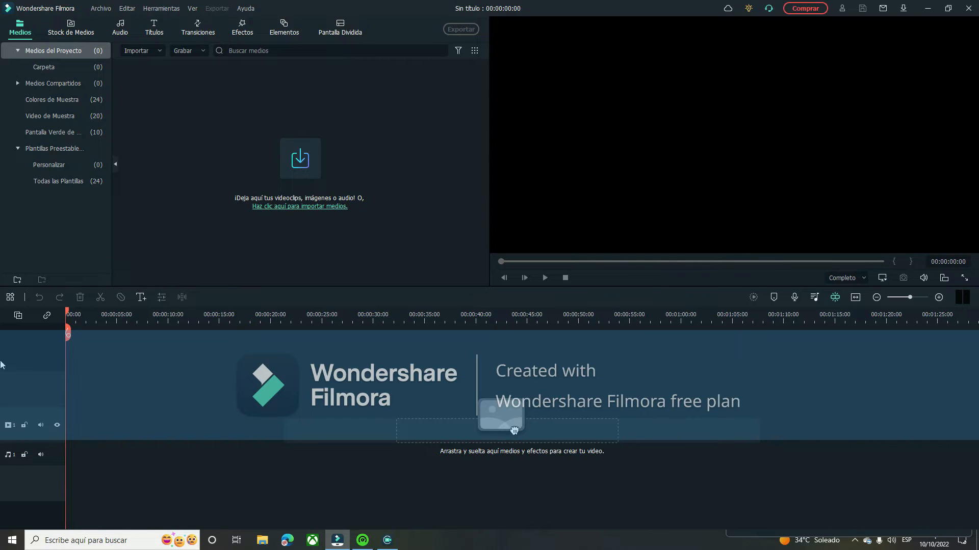
mouse_move(666, 411)
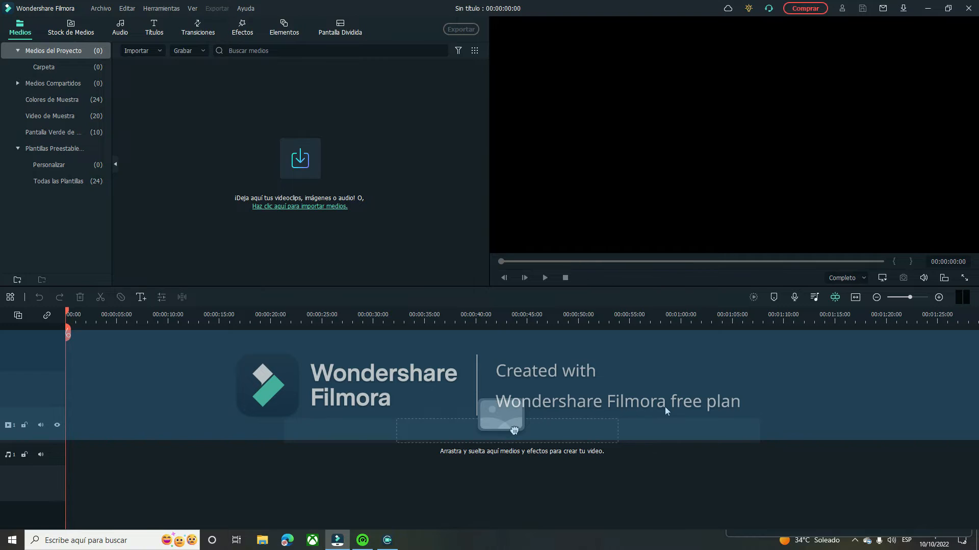
mouse_move(22, 234)
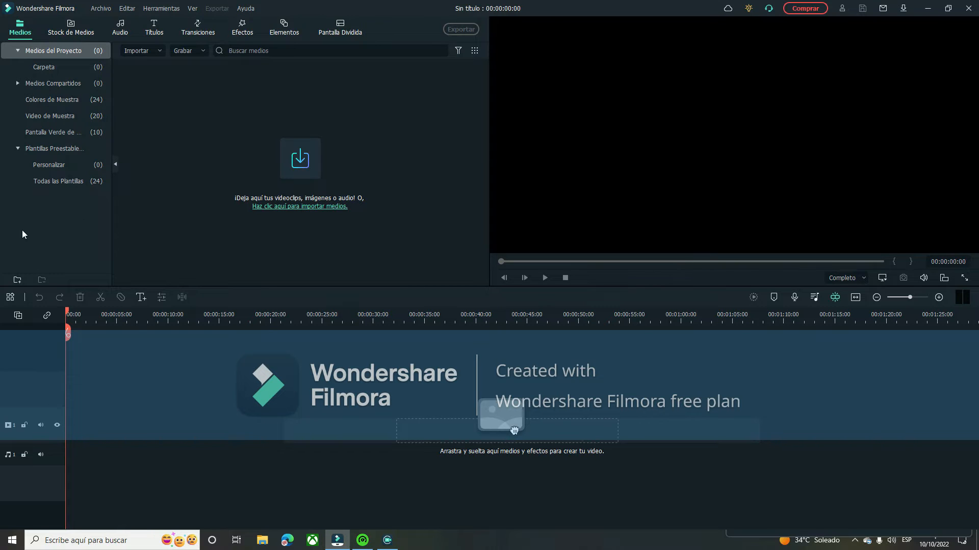
mouse_move(303, 93)
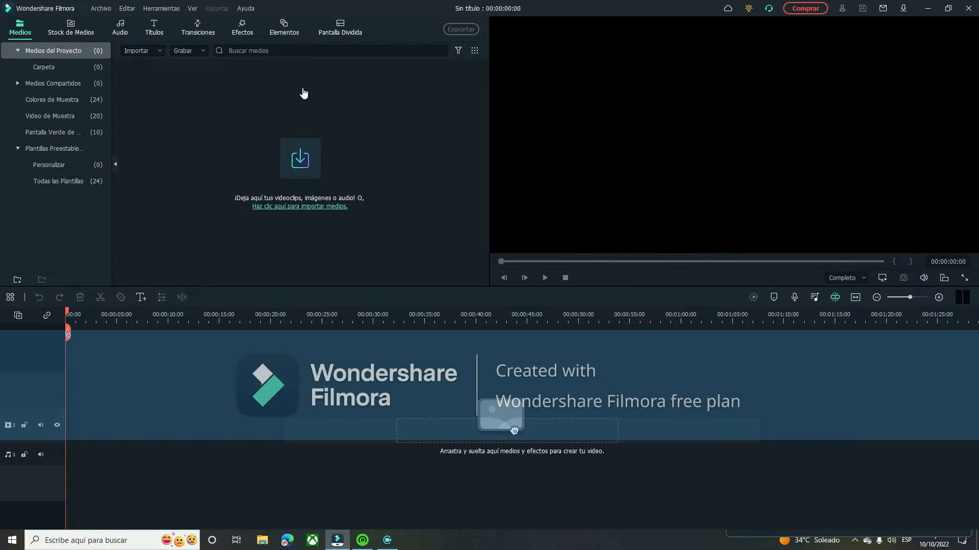
mouse_move(360, 19)
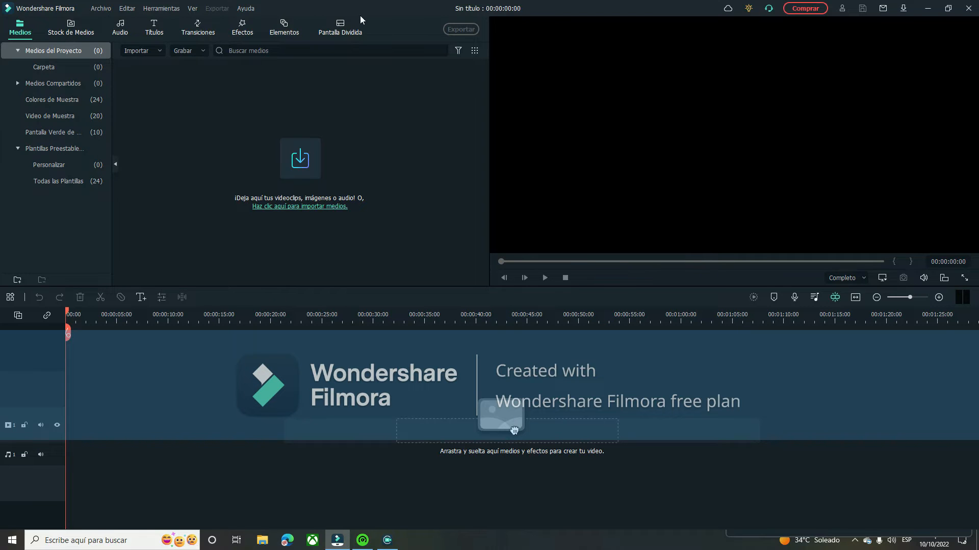
Preview the Stock de Medios, Elementos, Audio, Títulos and Transiciones libraries, ending on Elementos
left_click(70, 26)
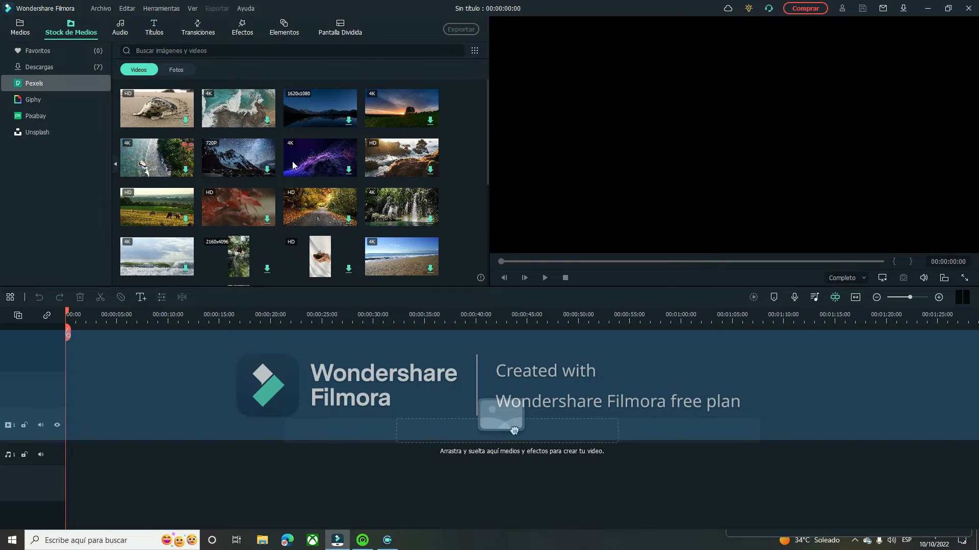
mouse_move(114, 25)
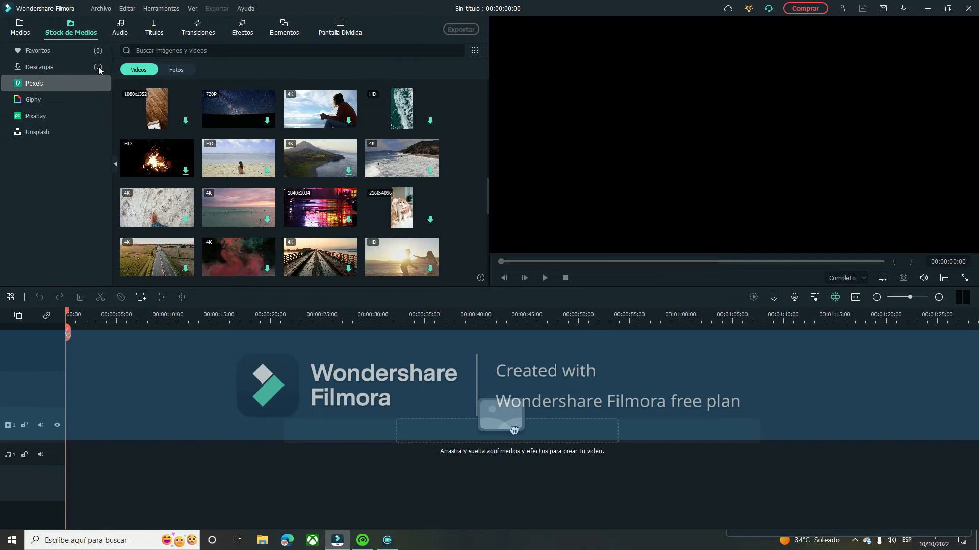
scroll("down", 3)
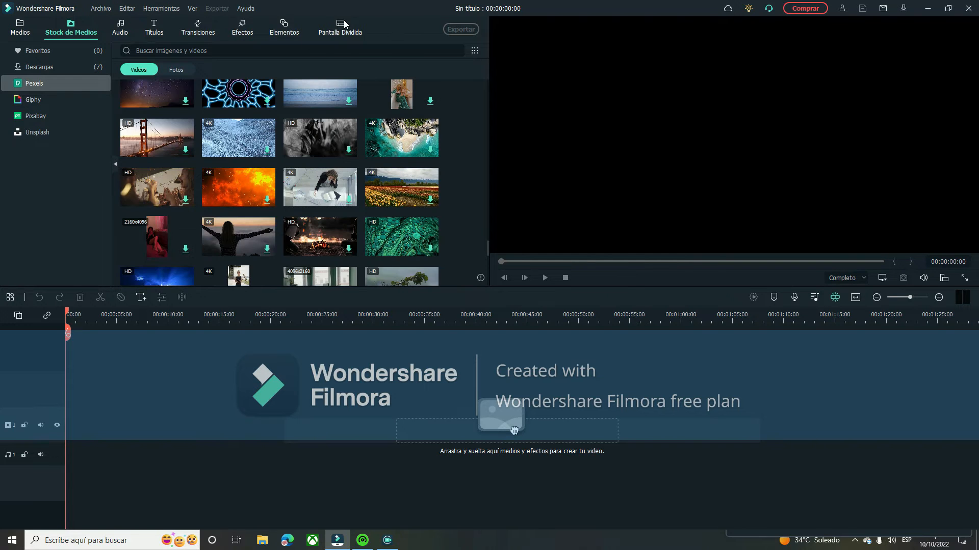
left_click(283, 27)
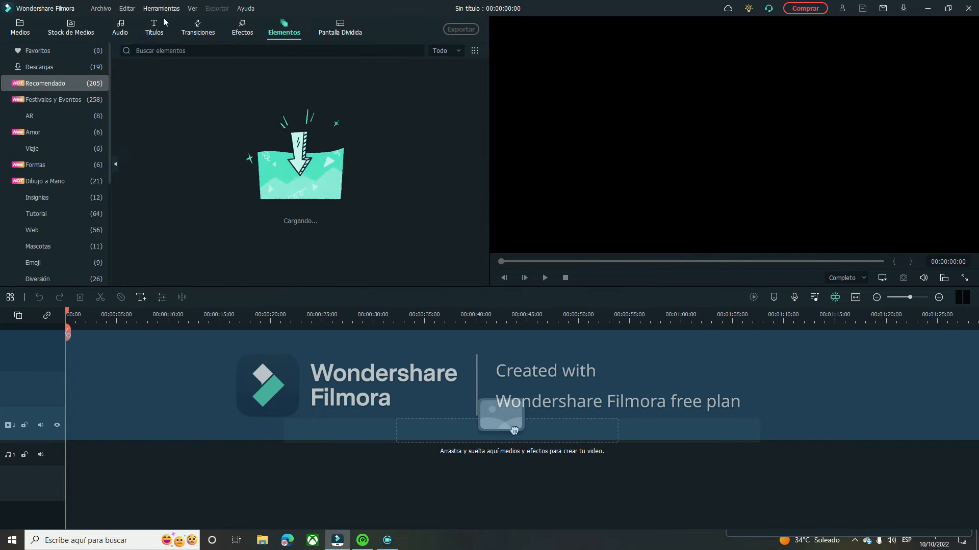
left_click(119, 26)
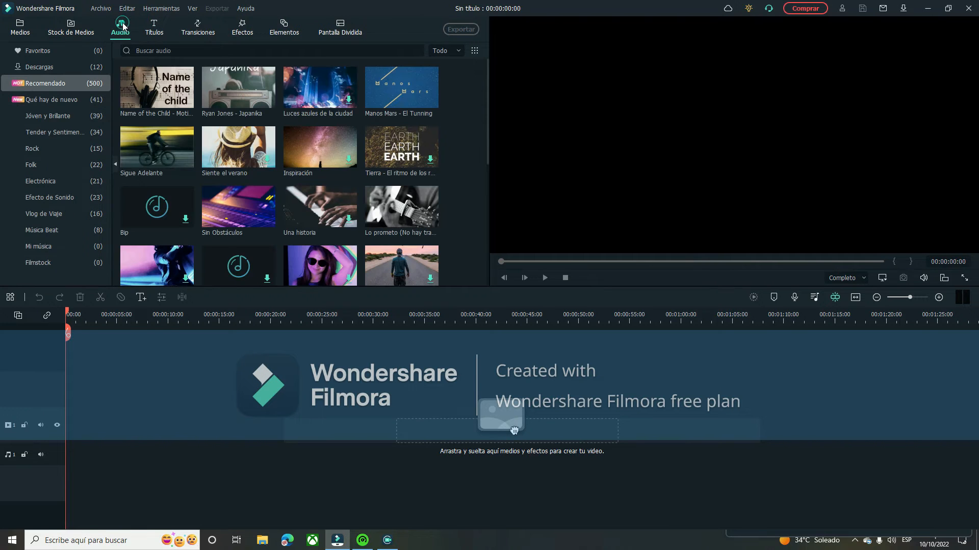
left_click(154, 26)
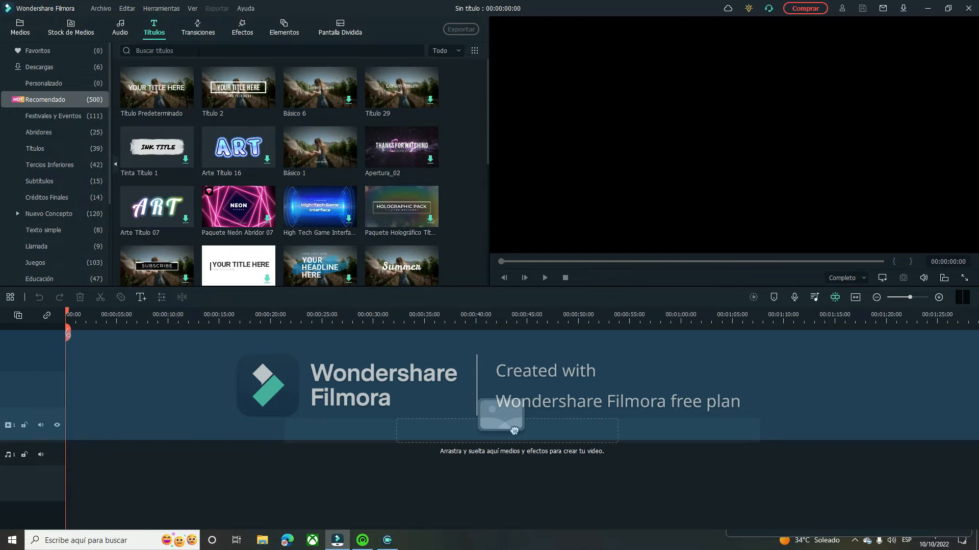
left_click(197, 26)
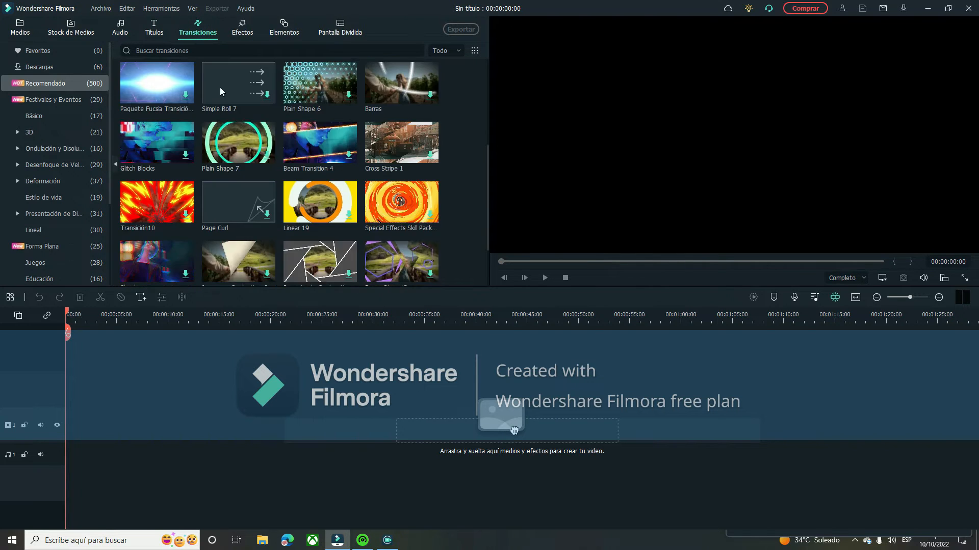
left_click(284, 26)
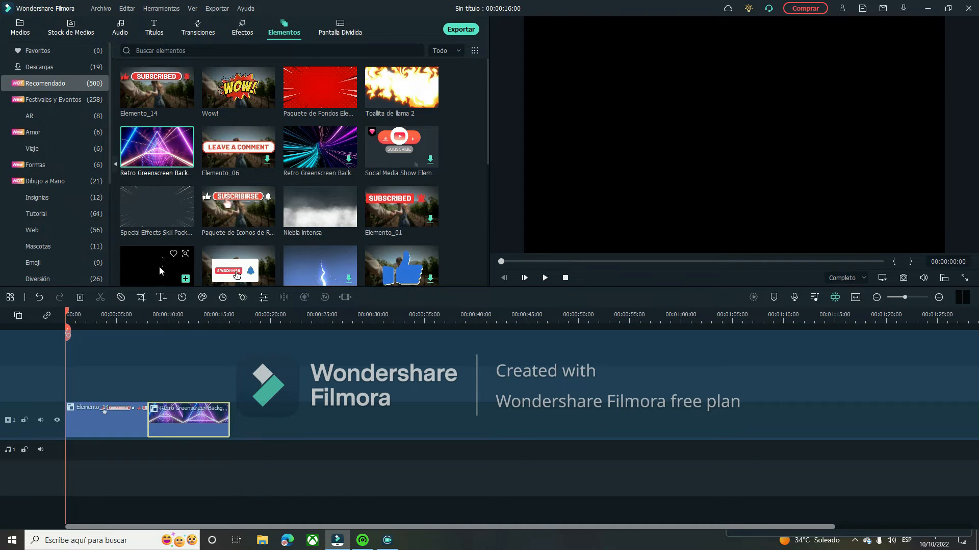
Return to the Pexels stock video library in Stock de Medios
left_click(71, 26)
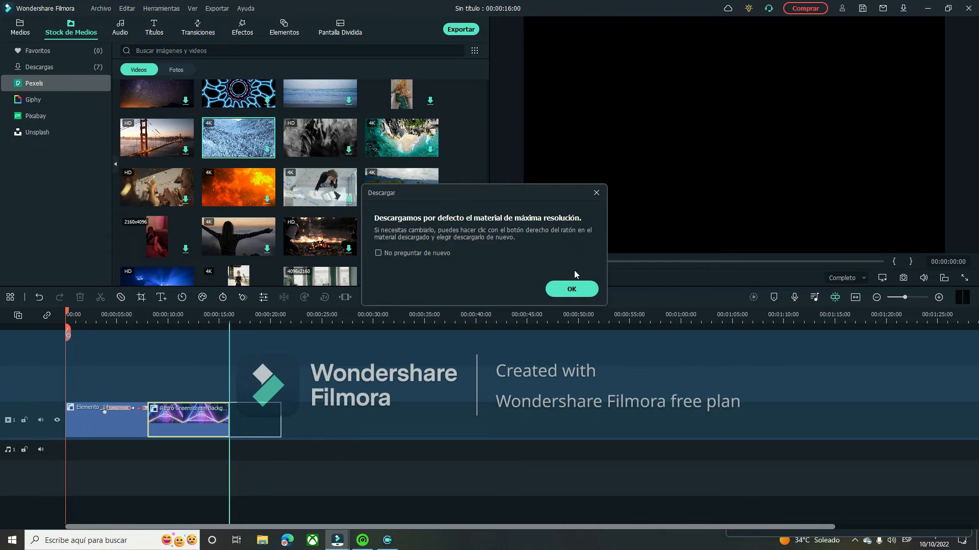
Acknowledge the maximum-resolution download notice for the snowy forest 4K clip
left_click(570, 289)
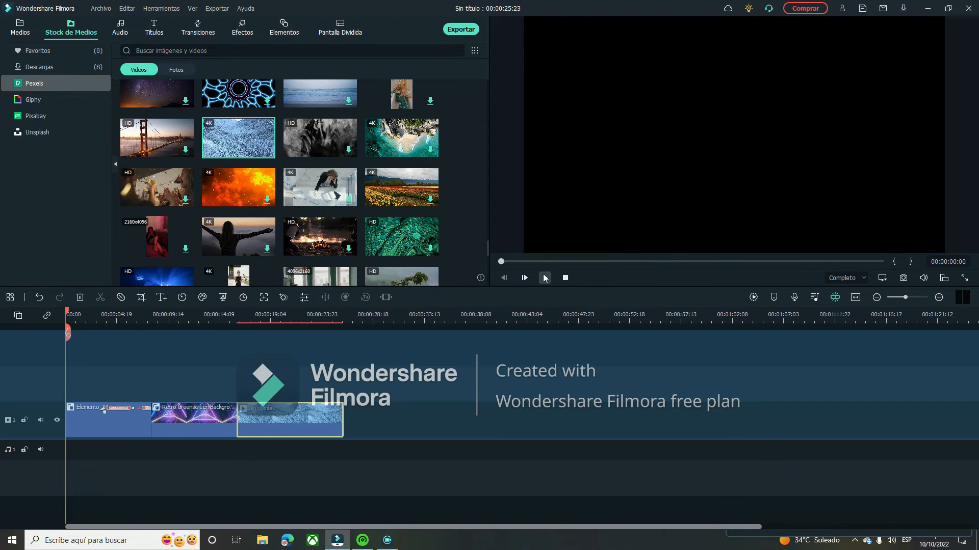
Play the preview, park the playhead near 00:00:09:15 and split the Retro Greenscreen clip there
left_click(524, 278)
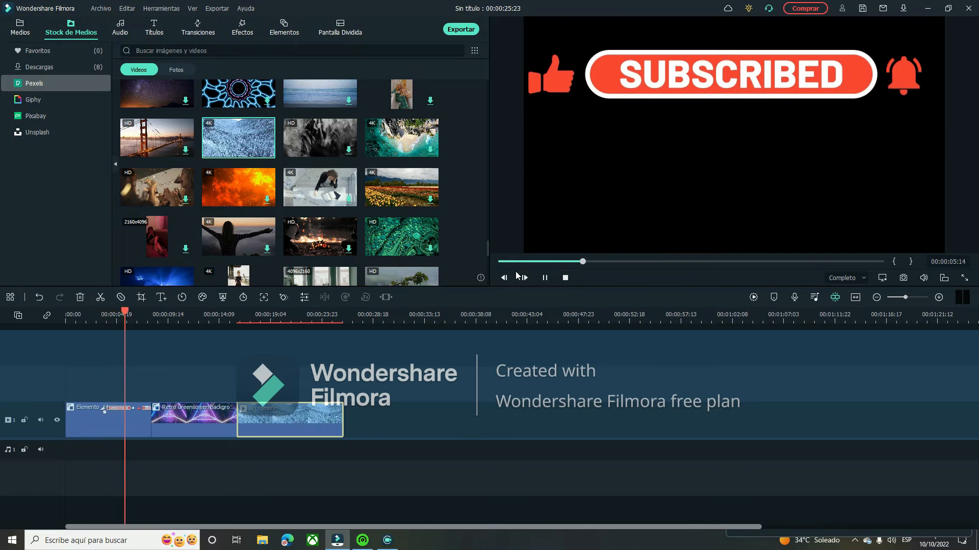
left_click(543, 278)
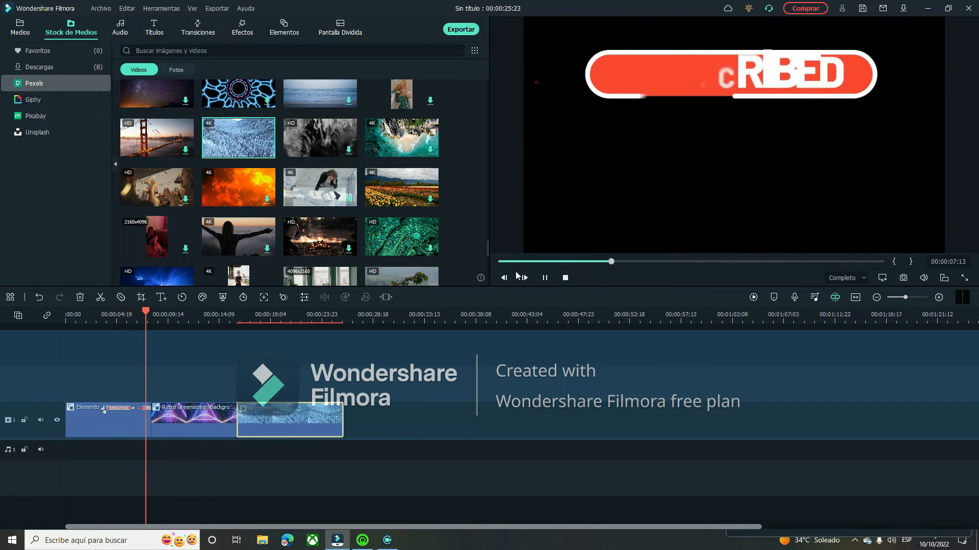
left_click(543, 277)
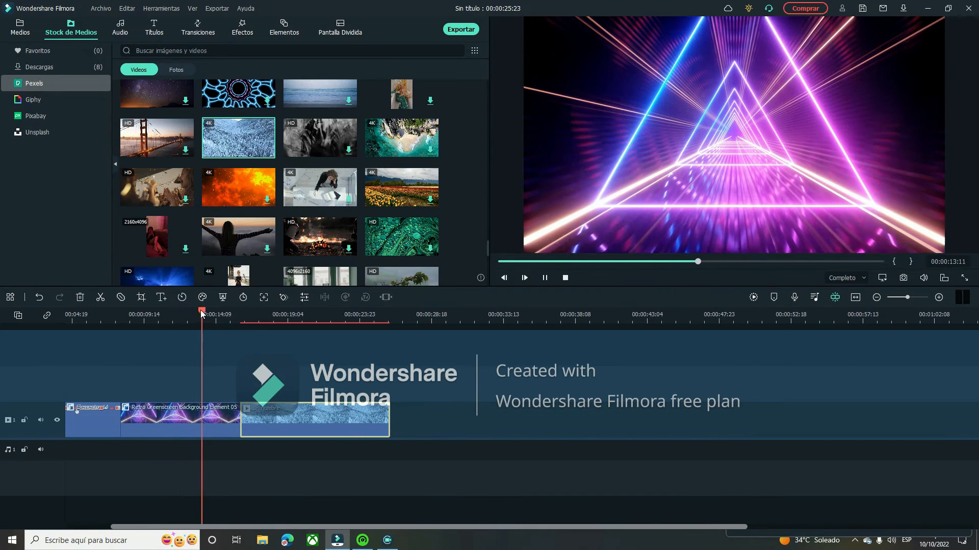
left_click(524, 278)
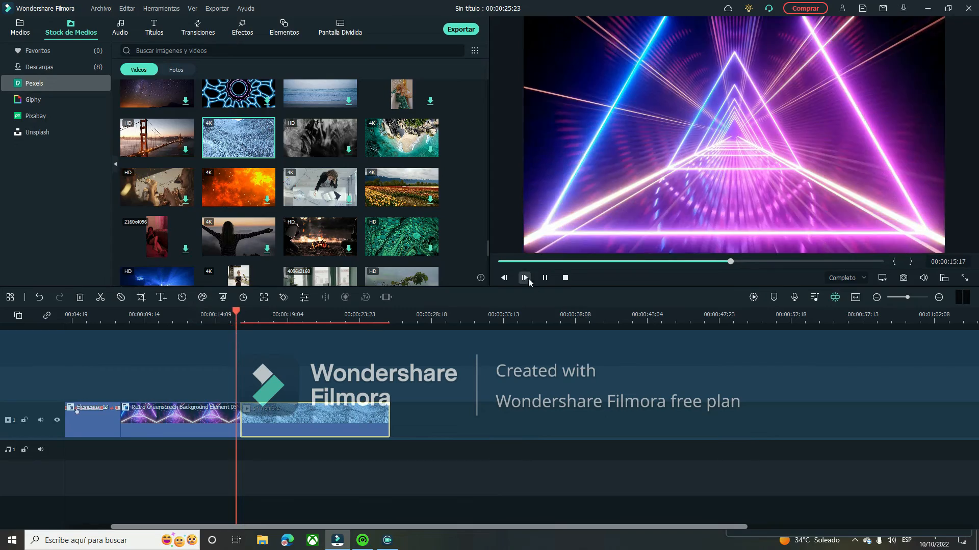
left_click(524, 277)
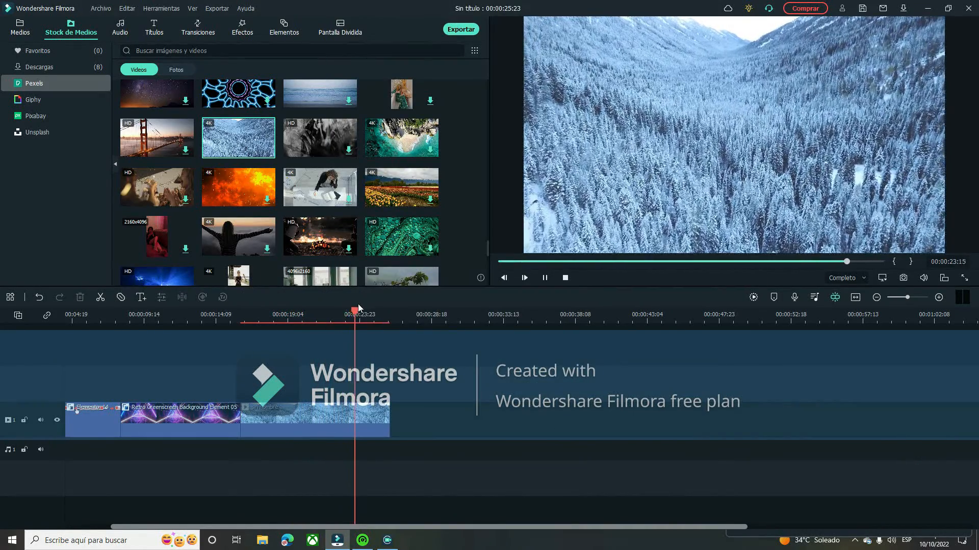
left_click(544, 278)
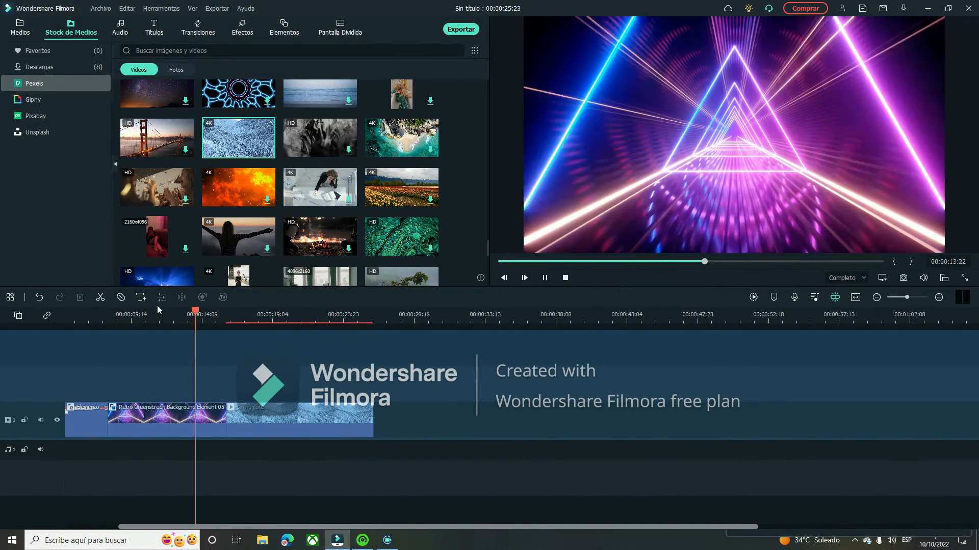
left_click(544, 278)
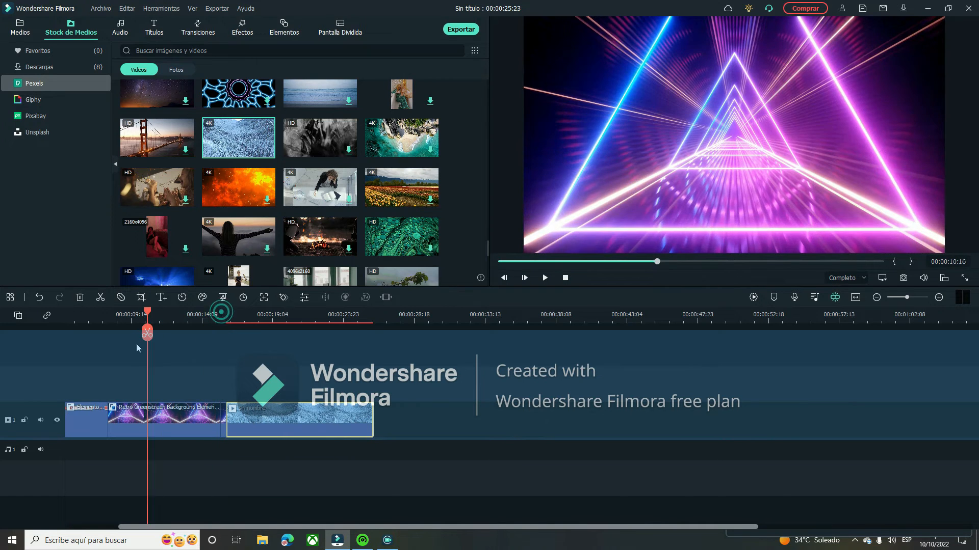
left_click(174, 420)
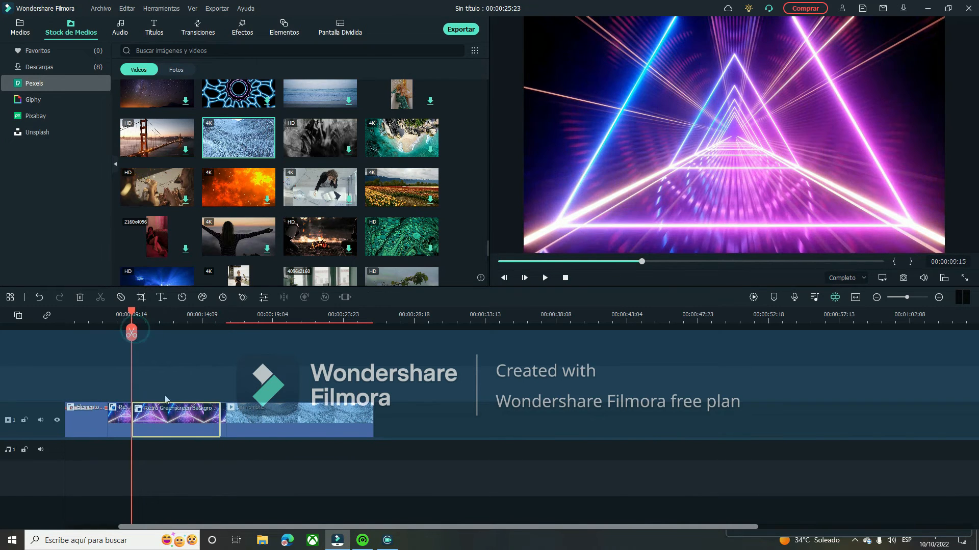
mouse_move(215, 430)
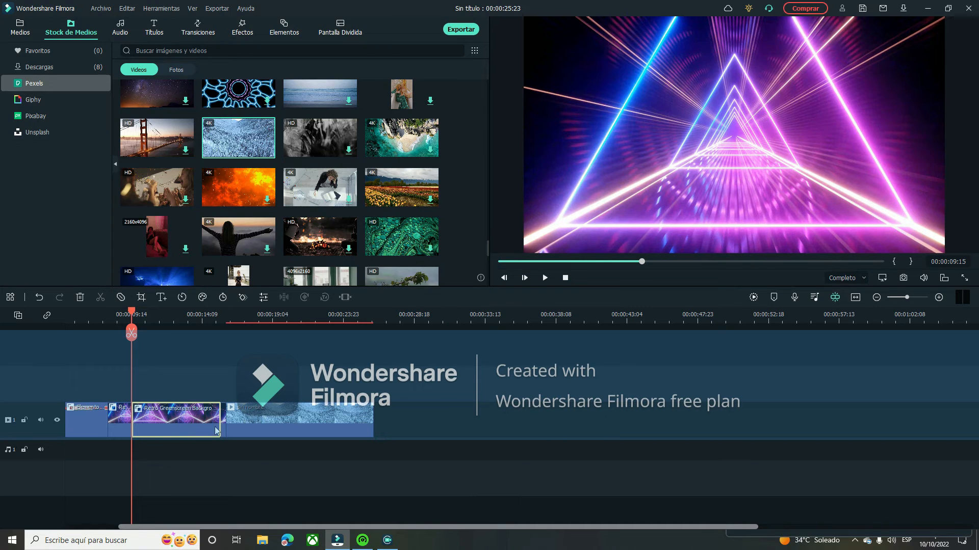
Bring up the context menu for the second Retro greenscreen piece
right_click(177, 420)
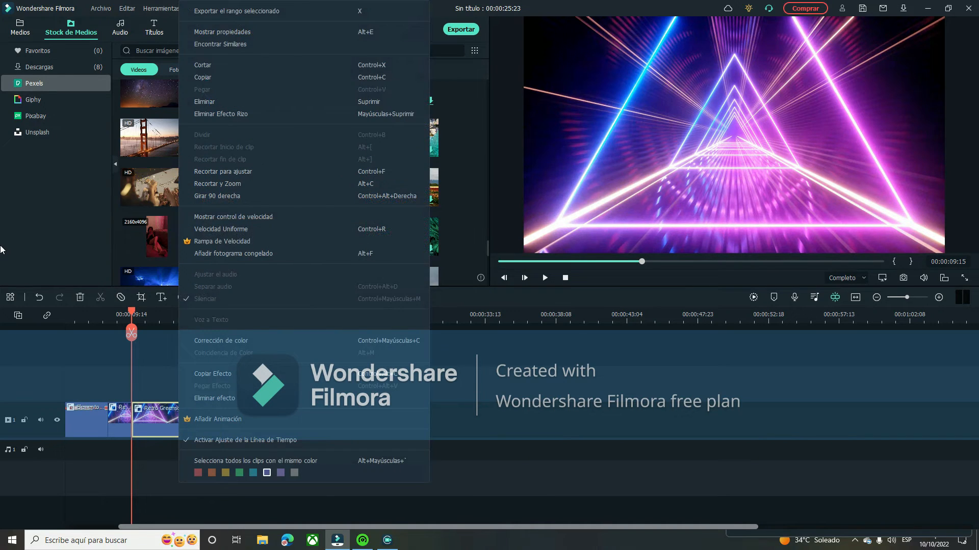
mouse_move(105, 236)
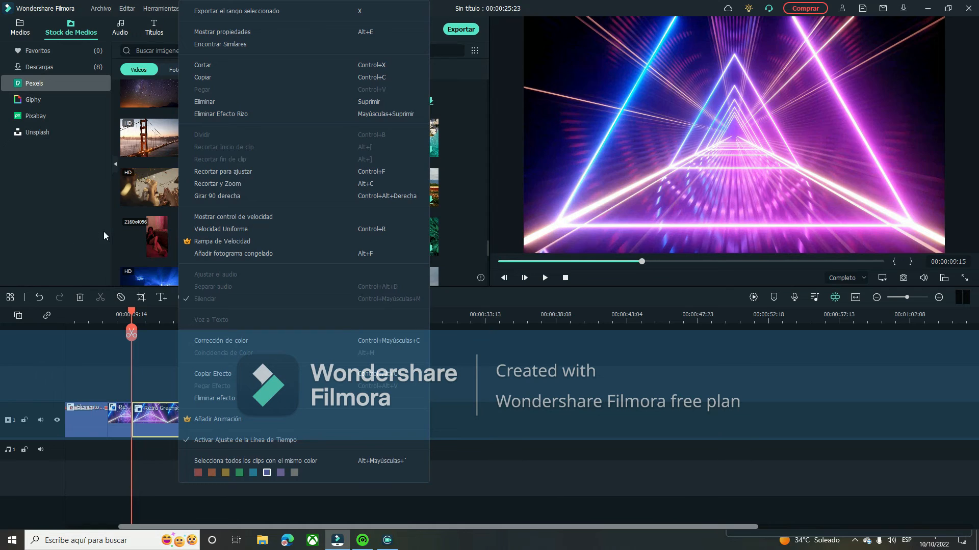
mouse_move(247, 101)
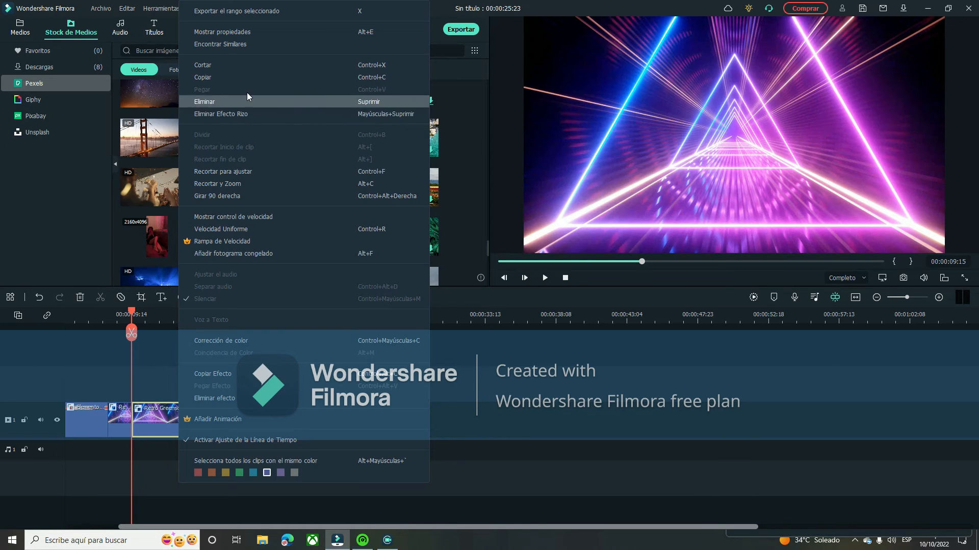
mouse_move(206, 104)
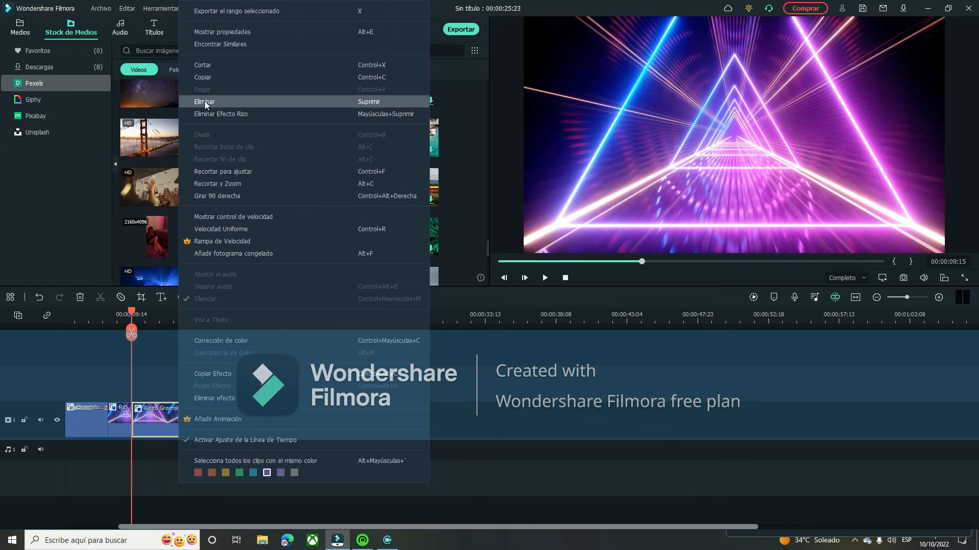
mouse_move(229, 106)
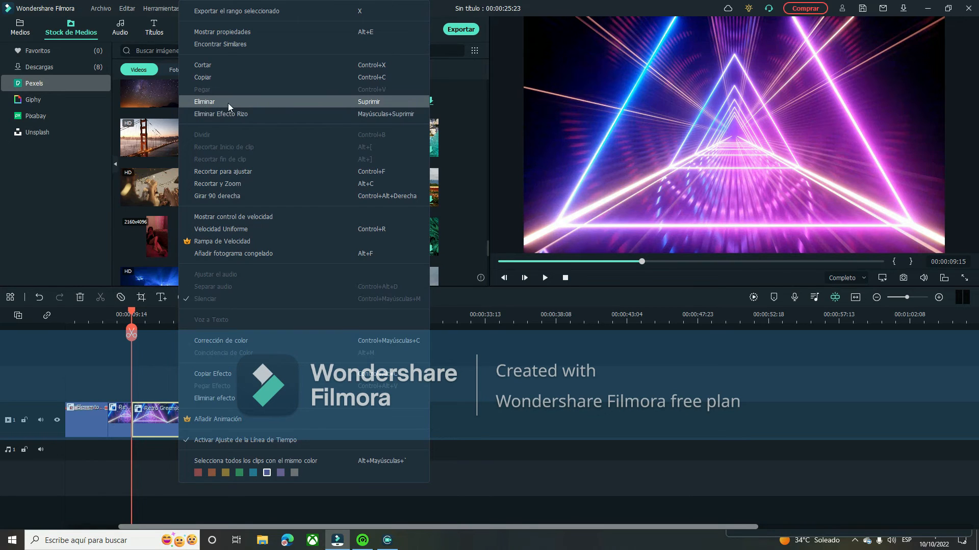
mouse_move(236, 114)
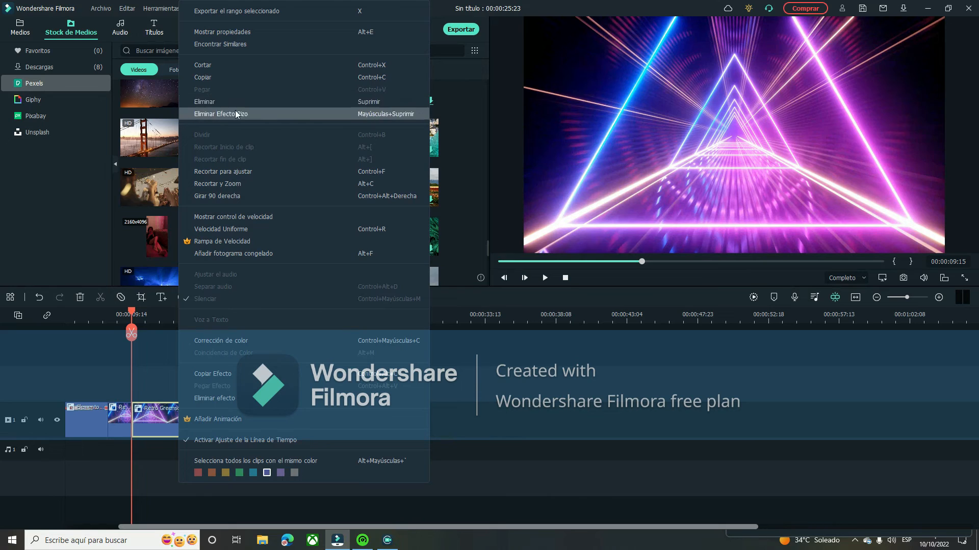
mouse_move(221, 100)
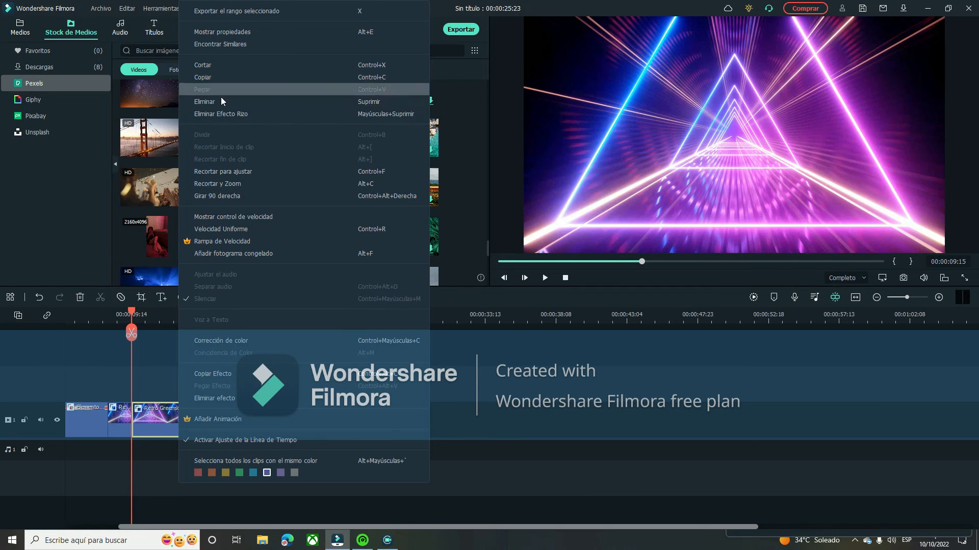
mouse_move(237, 102)
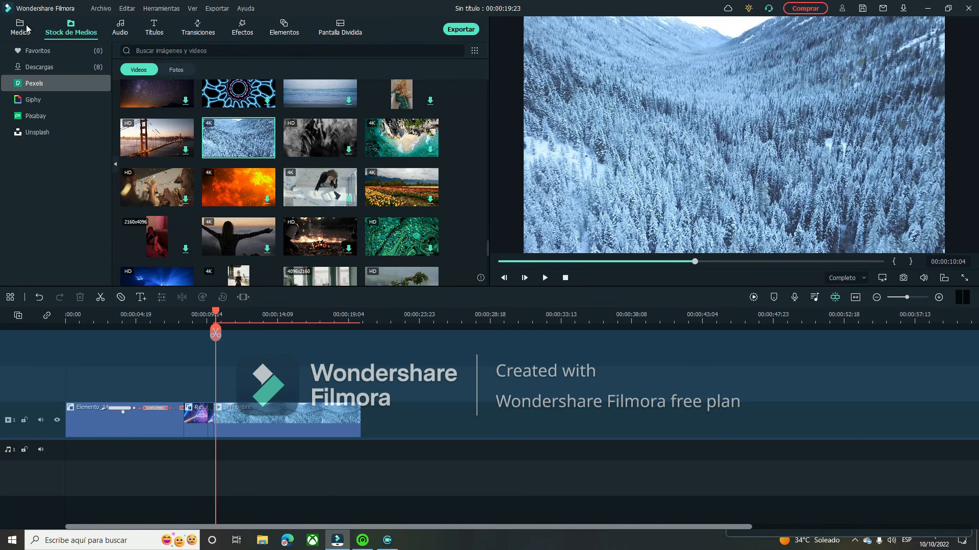
mouse_move(173, 292)
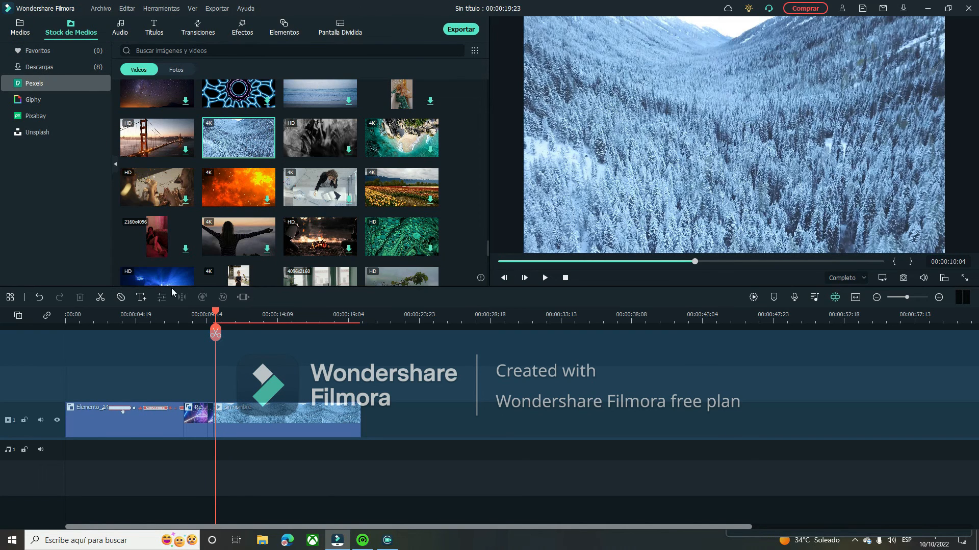
mouse_move(321, 9)
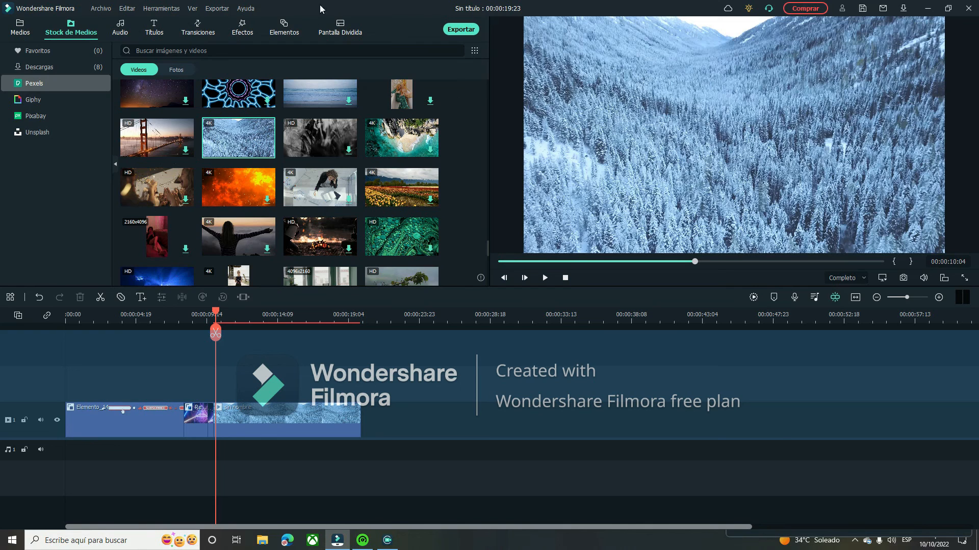
mouse_move(961, 5)
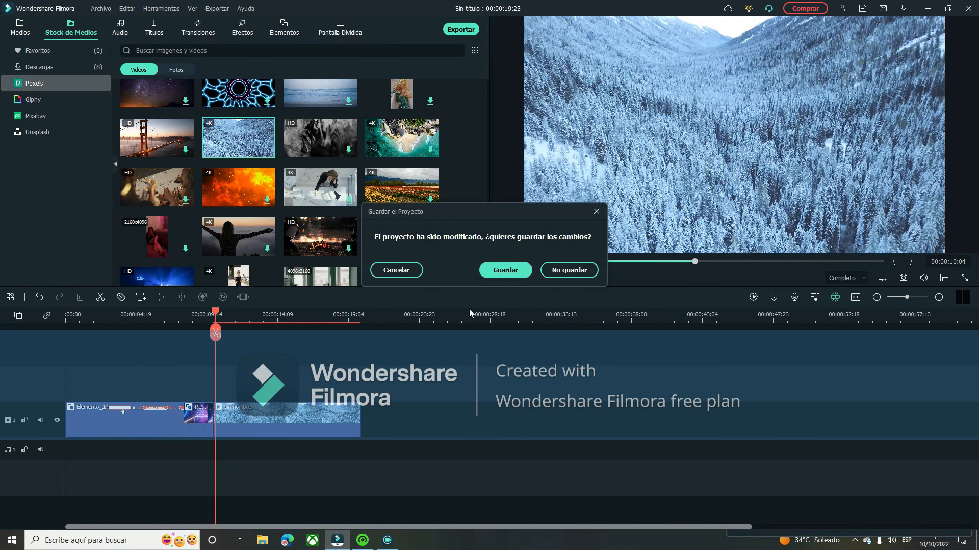
mouse_move(593, 211)
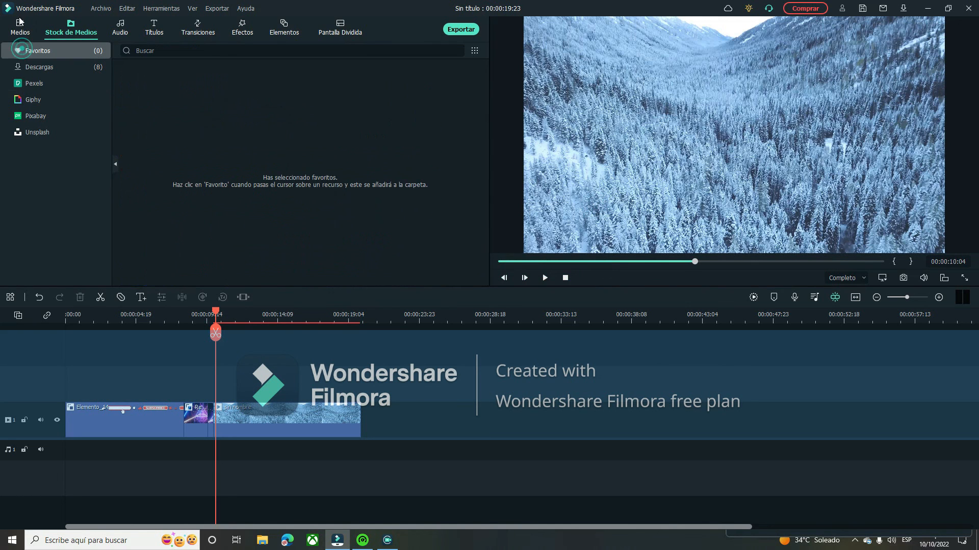
Switch to the project's Medios library
left_click(19, 27)
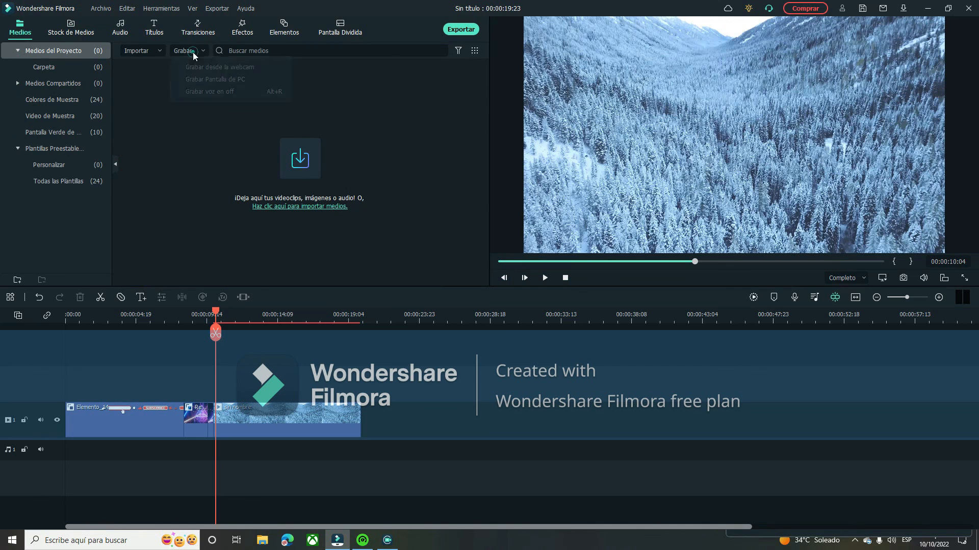